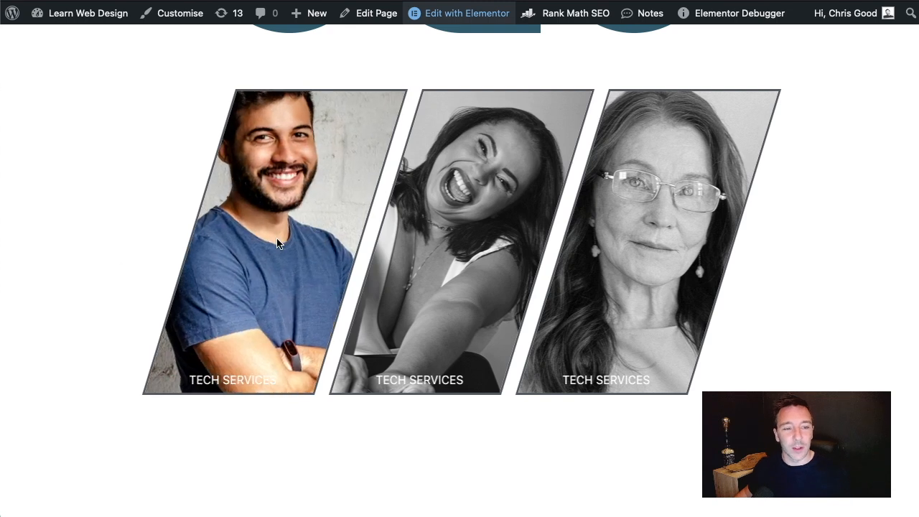
Open the page in the Elementor editor and scroll up to the portrait row
scroll(down, 3)
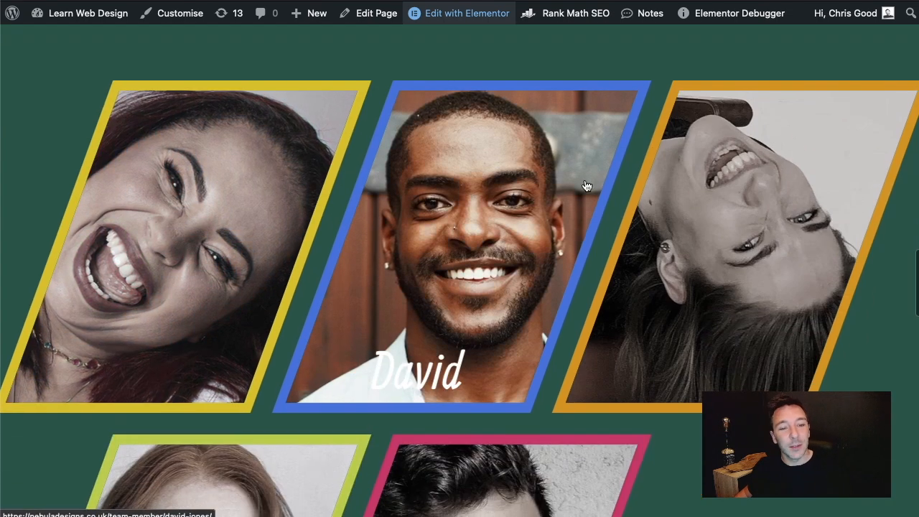
scroll(down, 3)
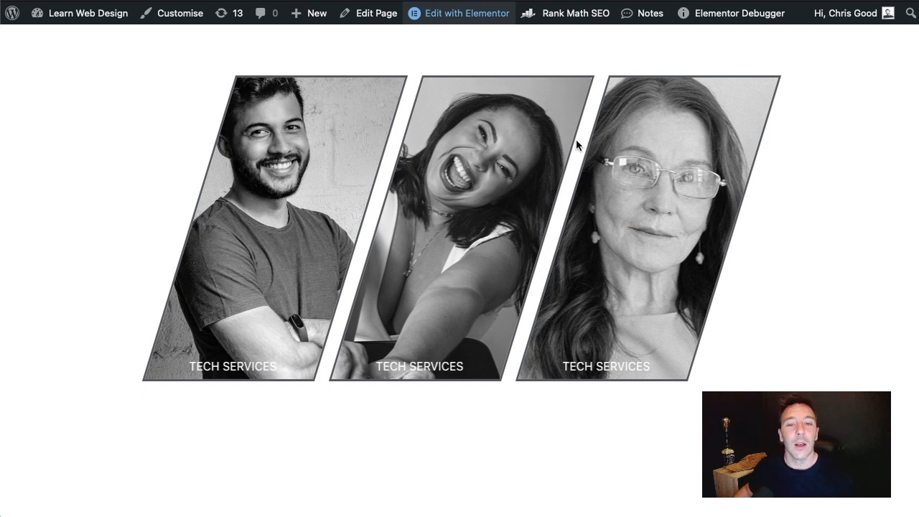
click(466, 13)
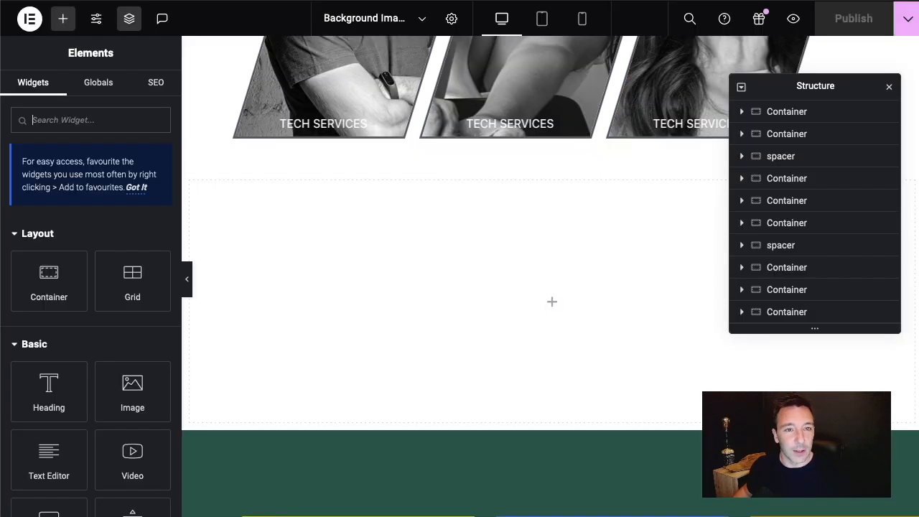
scroll(up, 3)
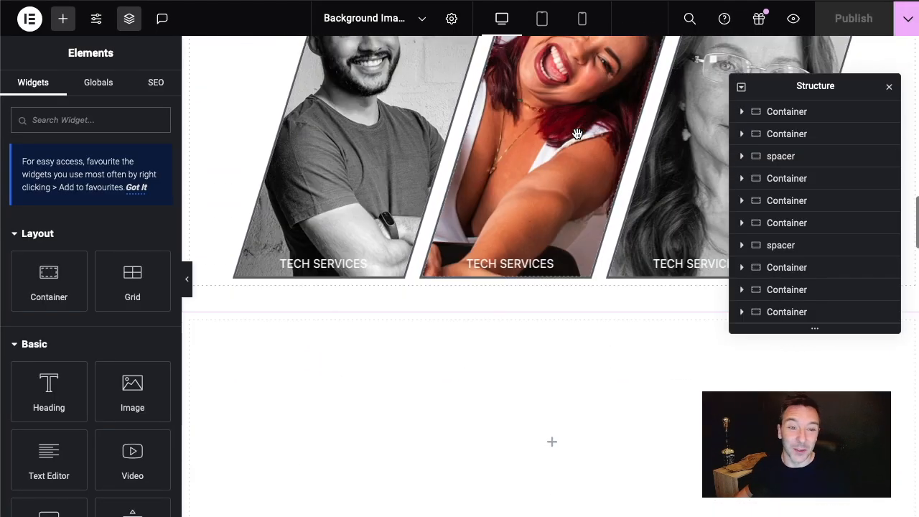
scroll(up, 3)
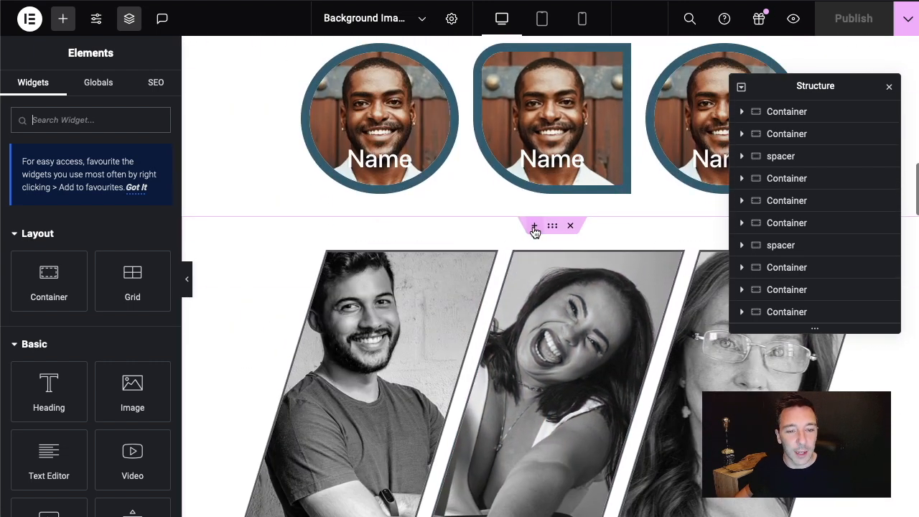
Select the S1 portrait card container and expand it in Structure to show its Image and inner Container
click(534, 226)
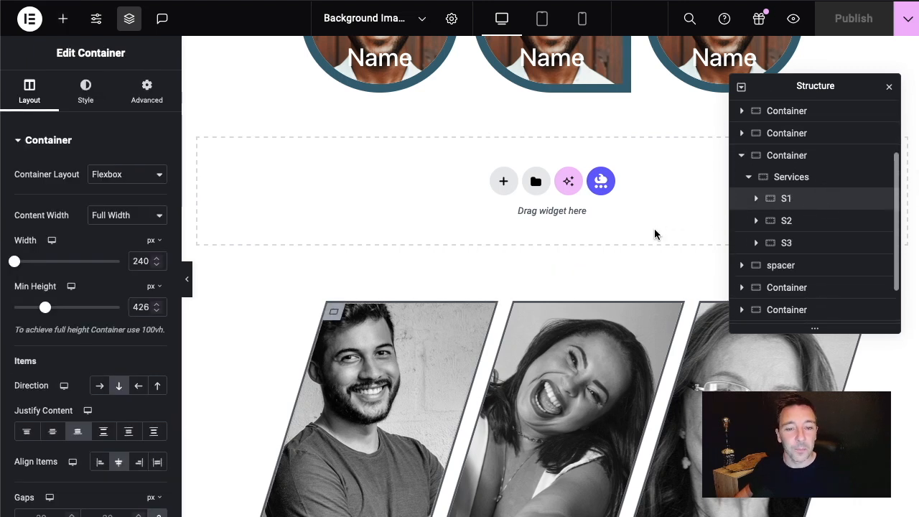
mouse_move(753, 208)
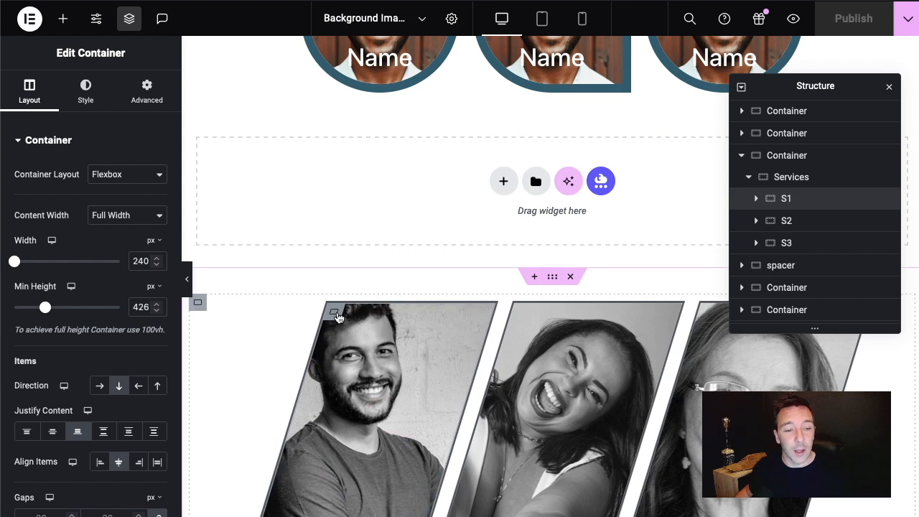
click(755, 198)
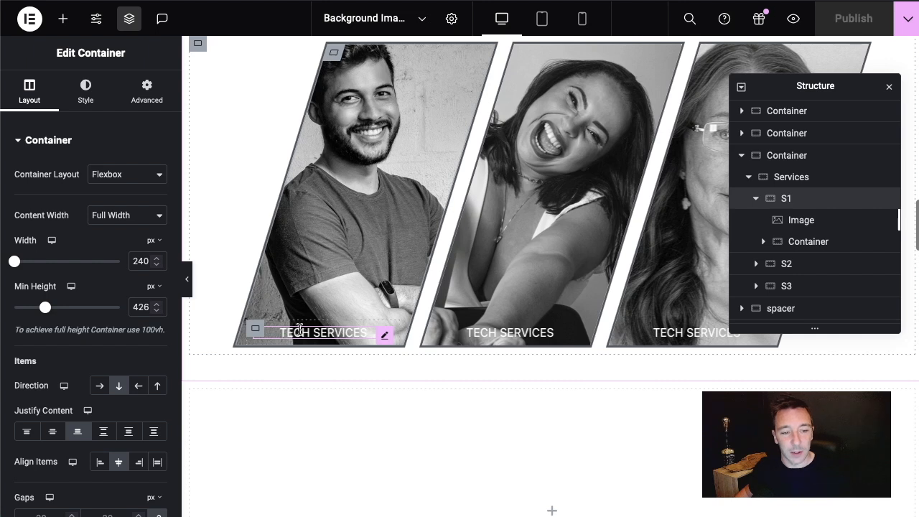
scroll(up, 3)
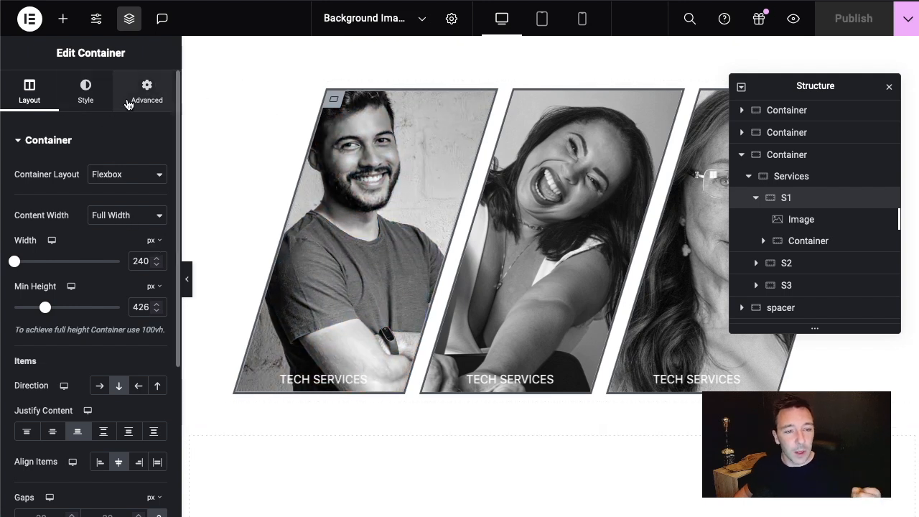
Reveal the S1 container's Advanced > Transform > Skew settings showing Skew X of -17 degrees
click(146, 89)
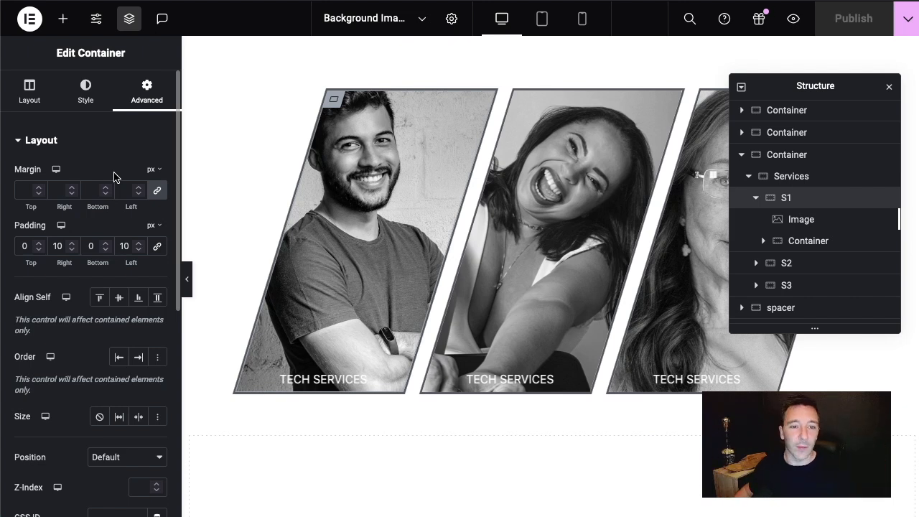
scroll(down, 3)
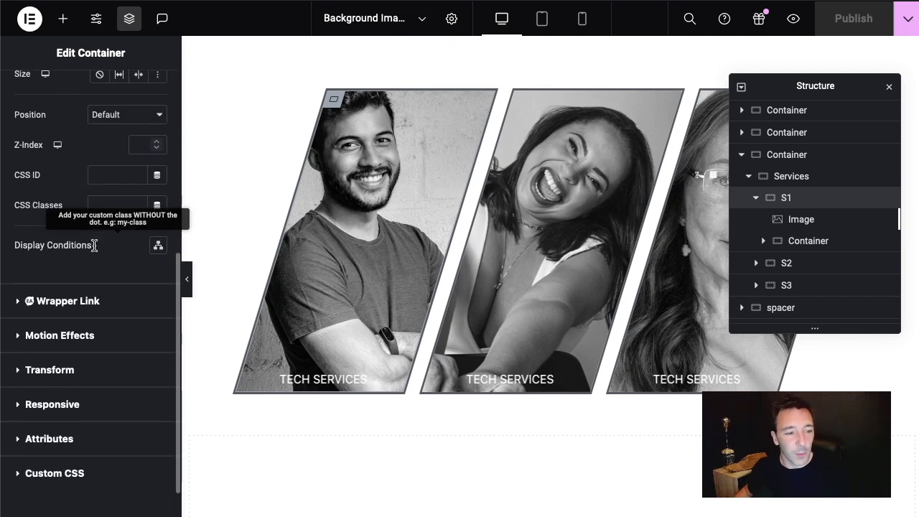
scroll(down, 3)
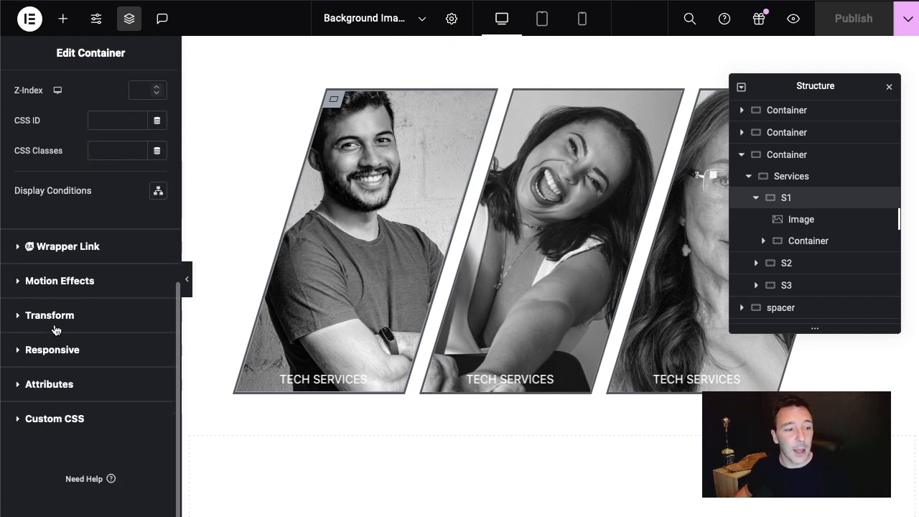
click(48, 316)
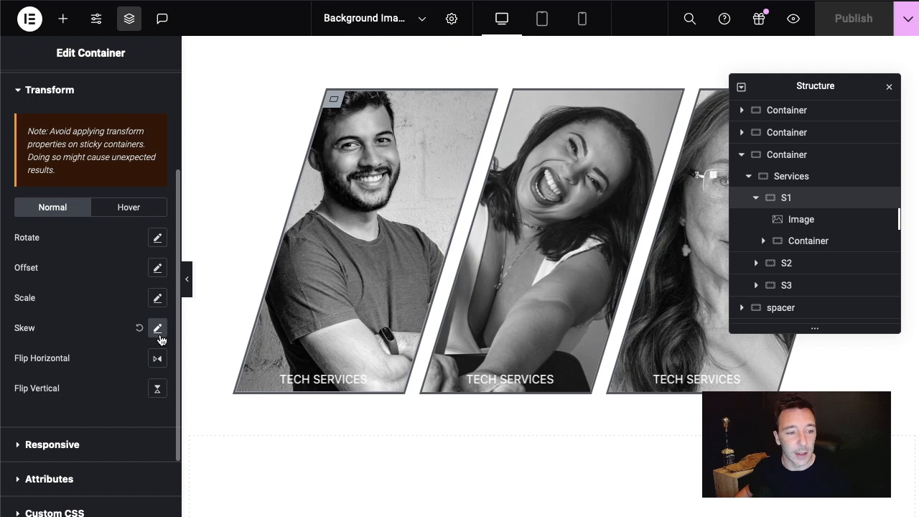
click(157, 327)
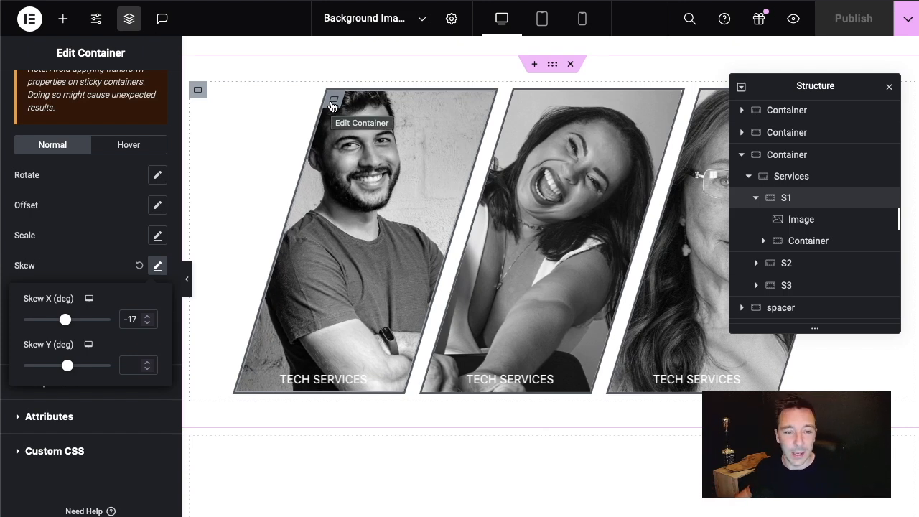
mouse_move(492, 212)
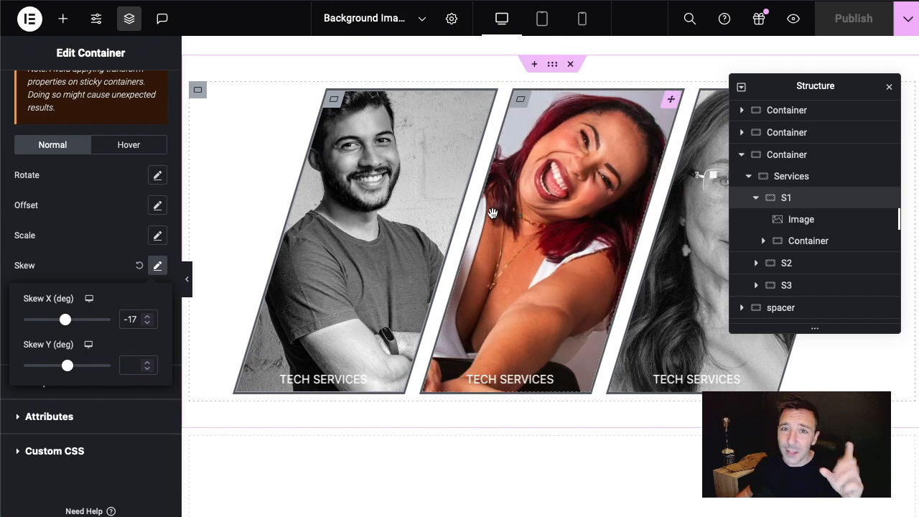
Inspect the S1 image's negative margins, absolute position and +17 Skew X, then select the card's inner container
click(801, 218)
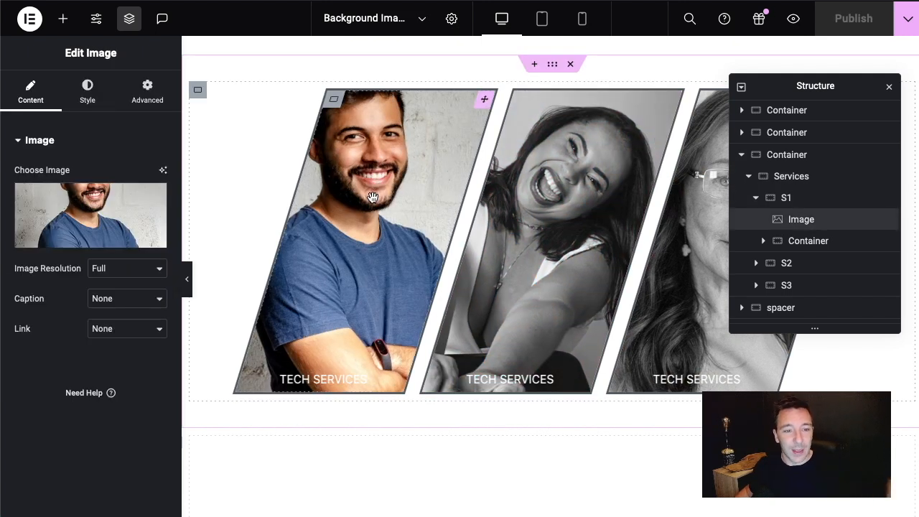
click(146, 89)
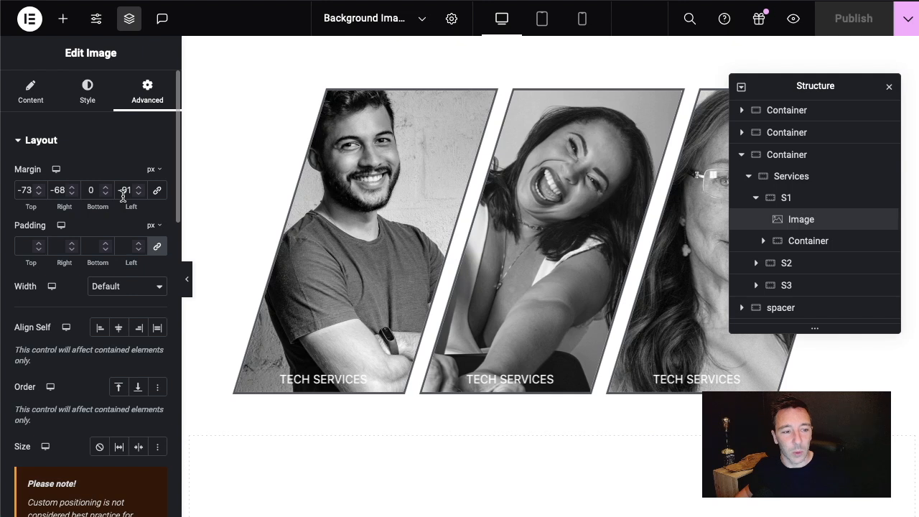
scroll(down, 3)
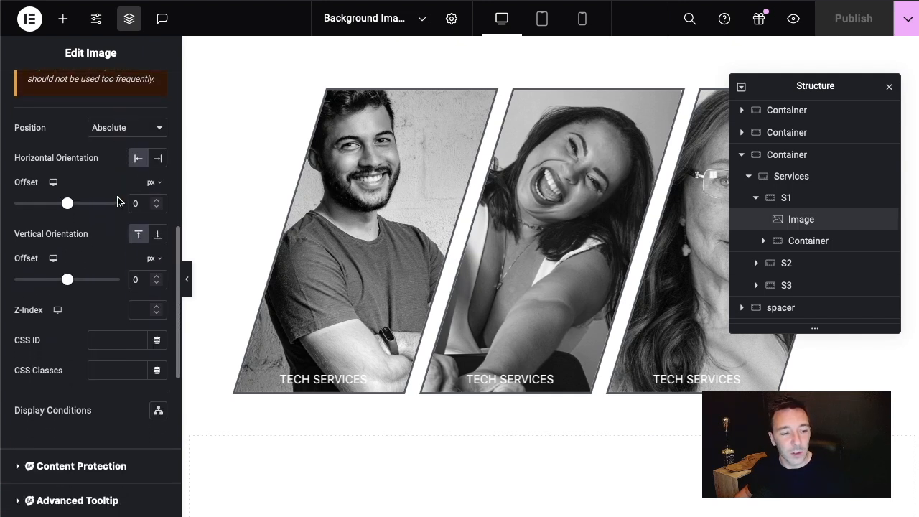
scroll(down, 3)
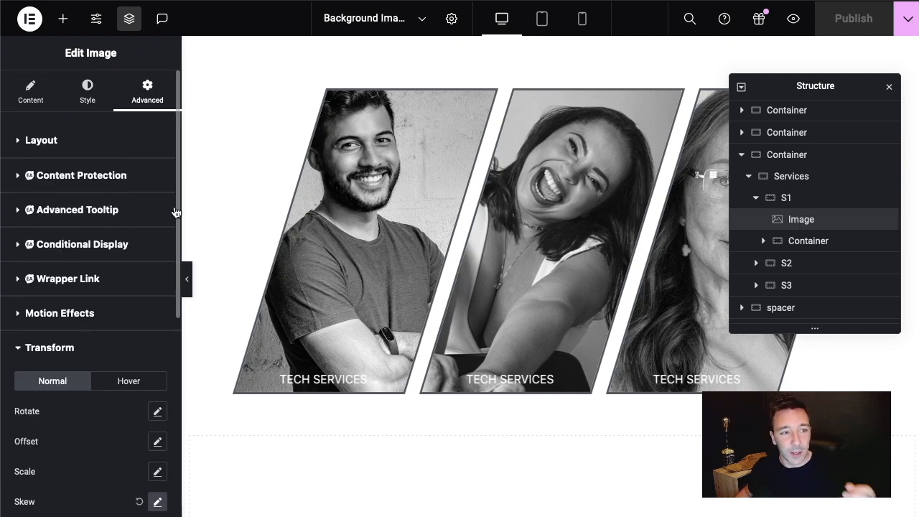
scroll(down, 3)
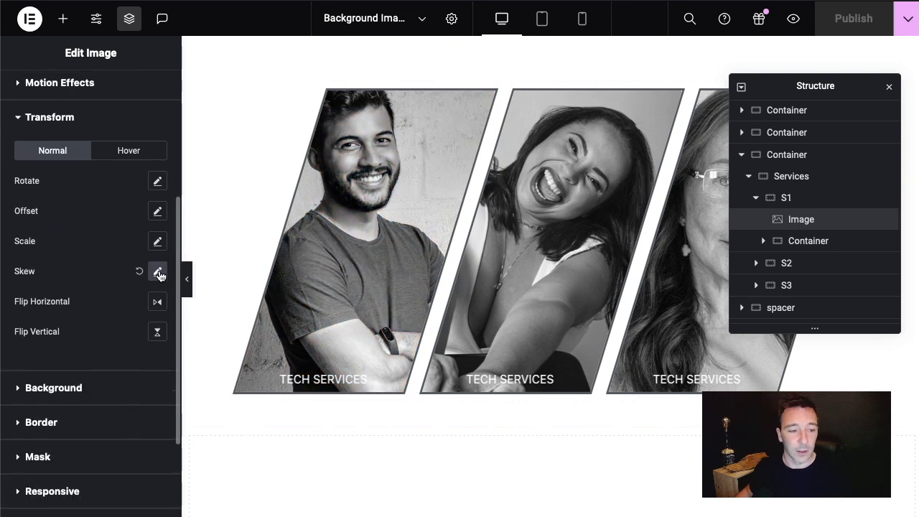
click(158, 271)
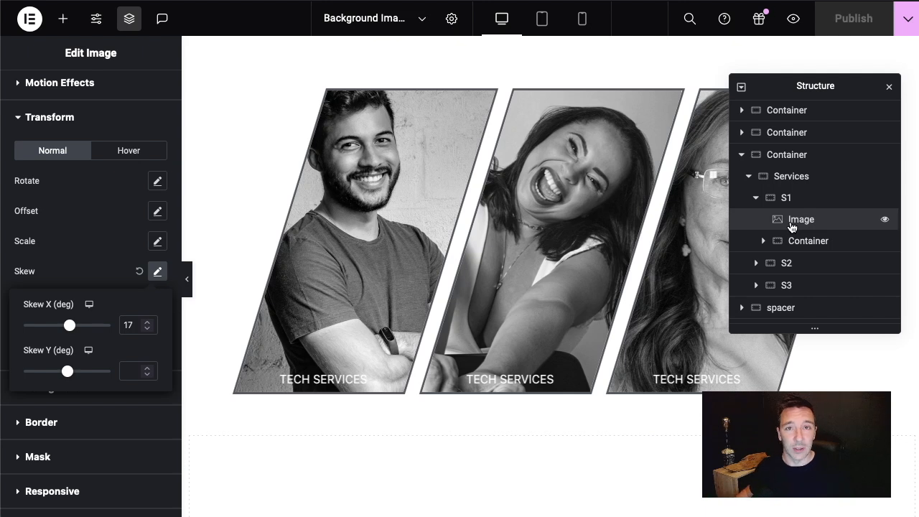
click(807, 241)
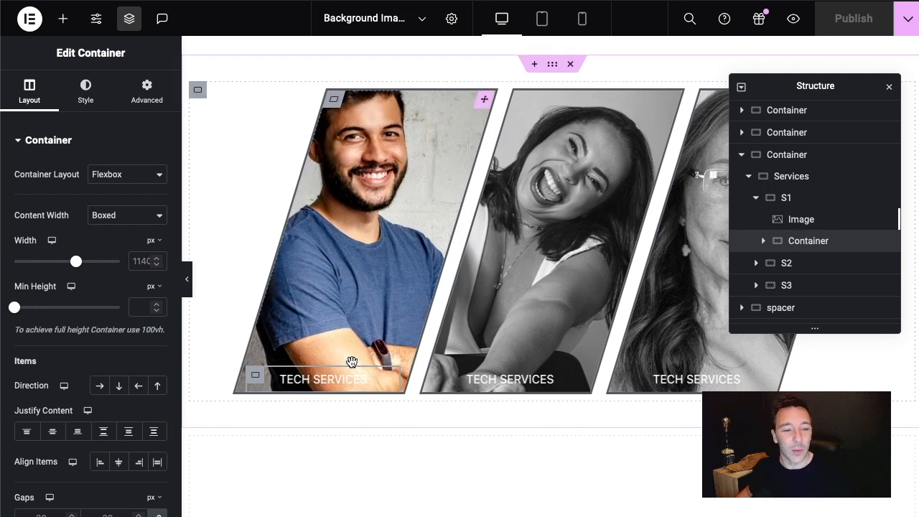
click(147, 89)
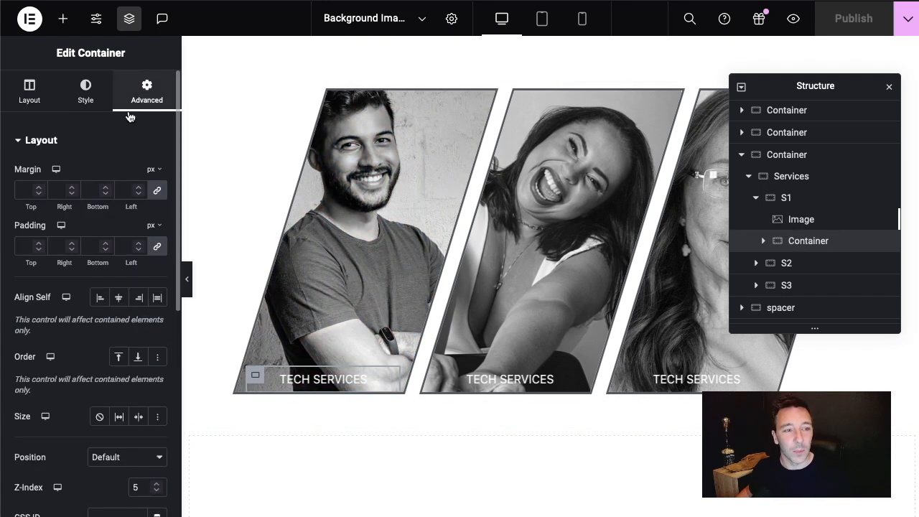
scroll(down, 3)
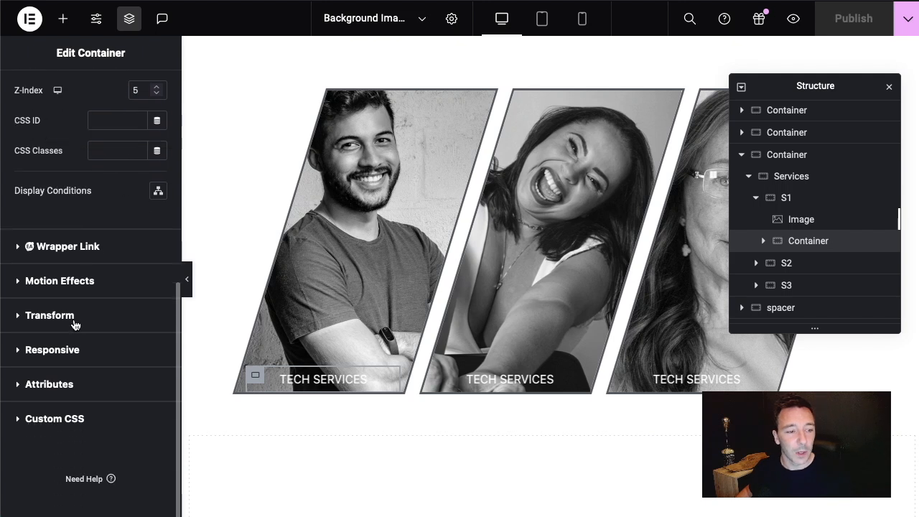
click(49, 315)
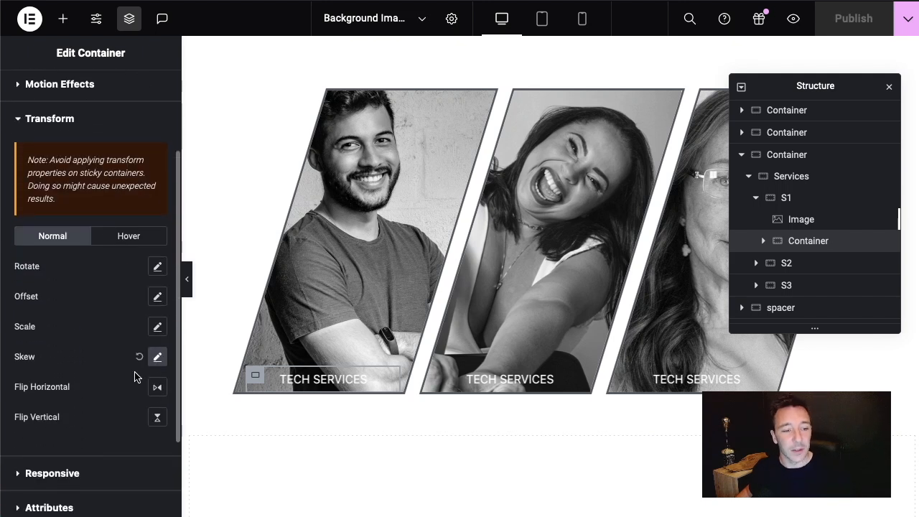
click(157, 356)
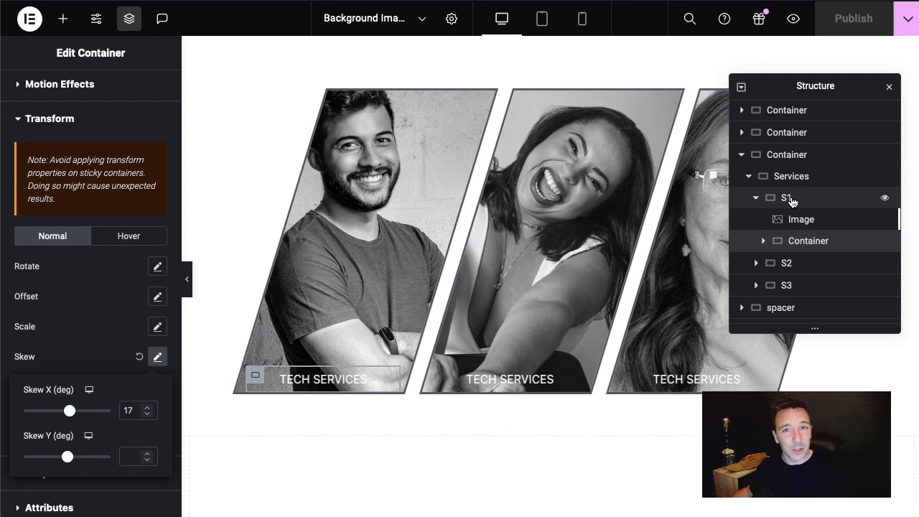
mouse_move(796, 227)
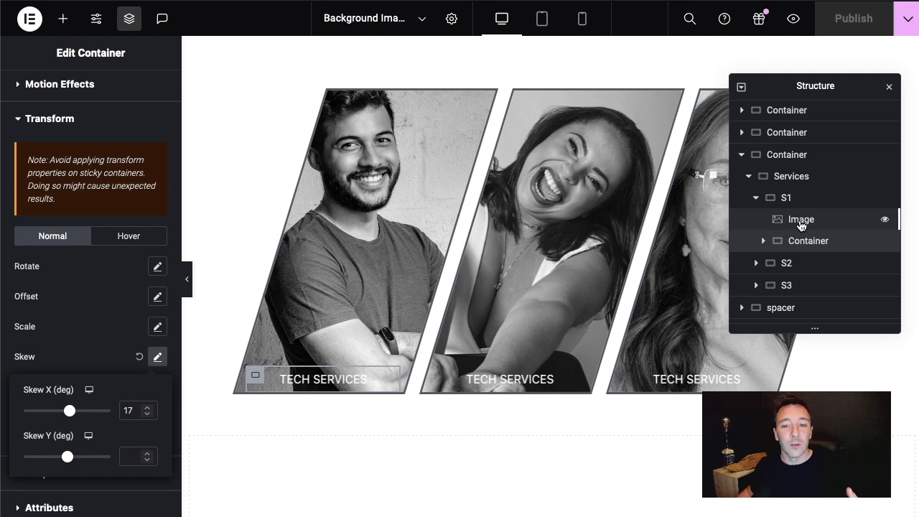
click(147, 89)
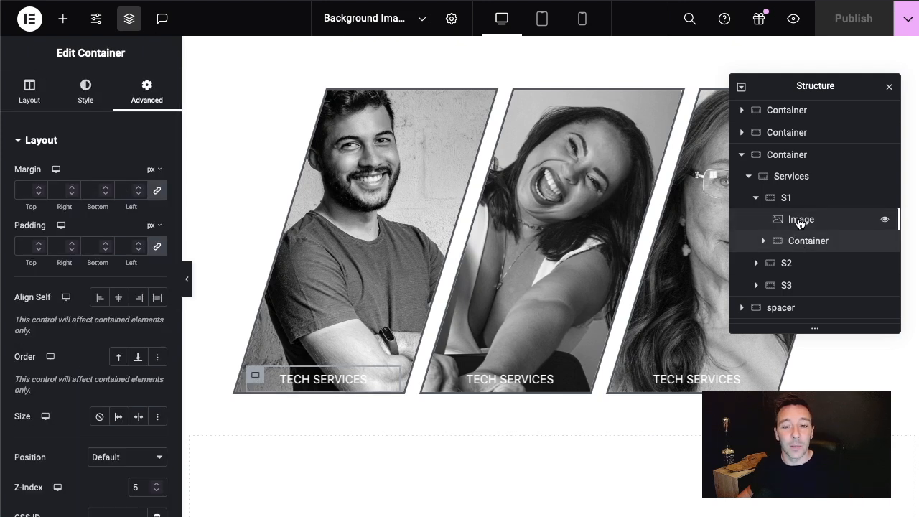
click(801, 218)
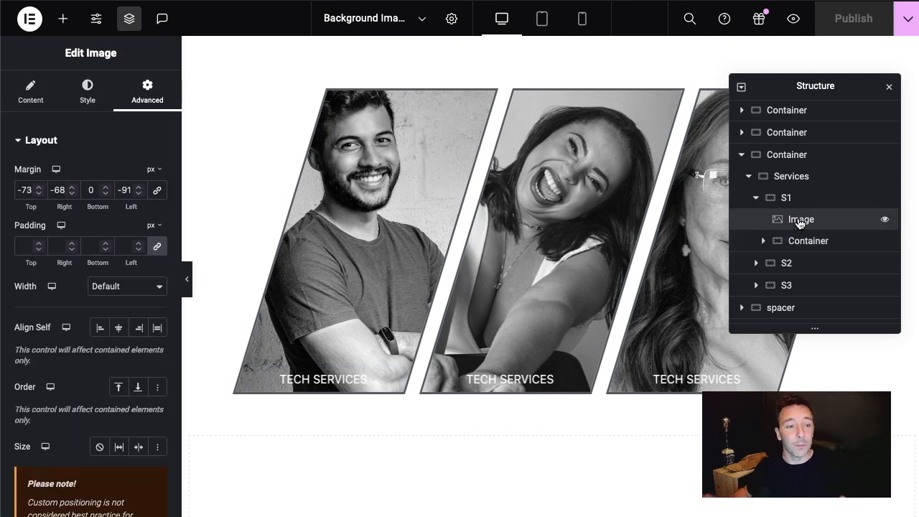
click(785, 198)
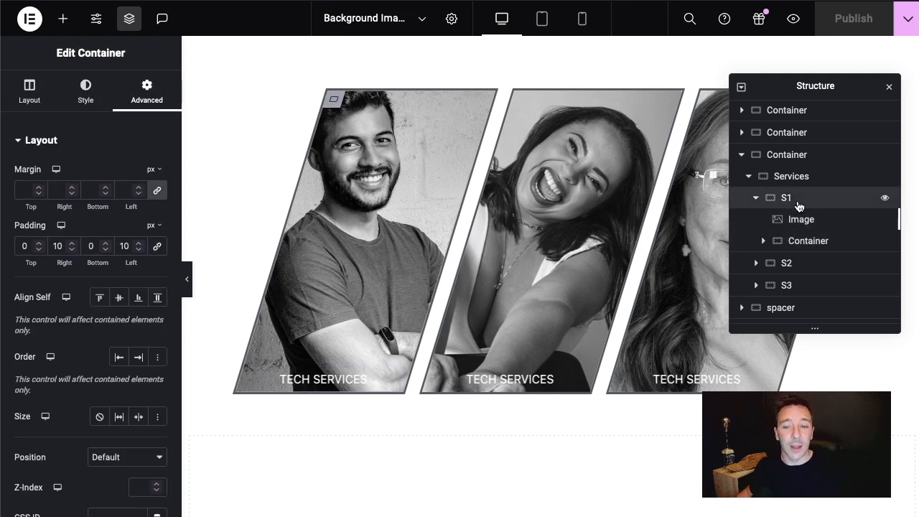
click(801, 218)
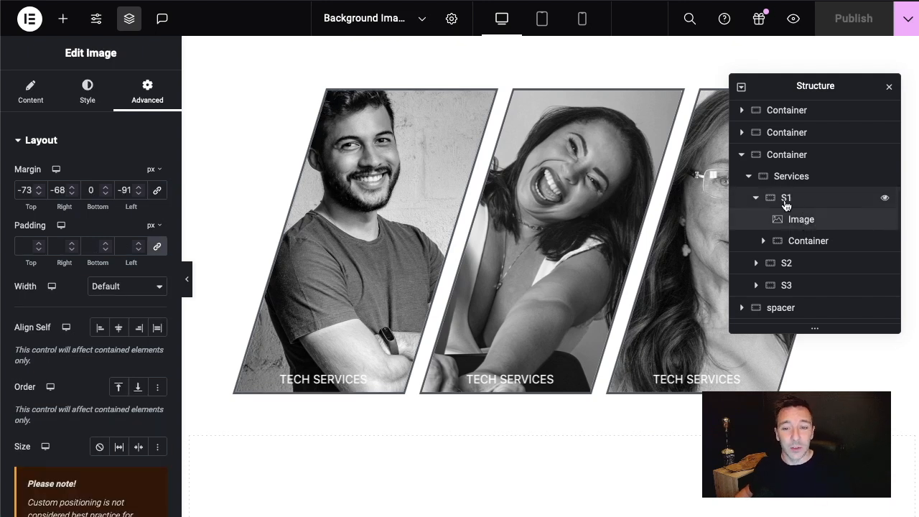
click(806, 241)
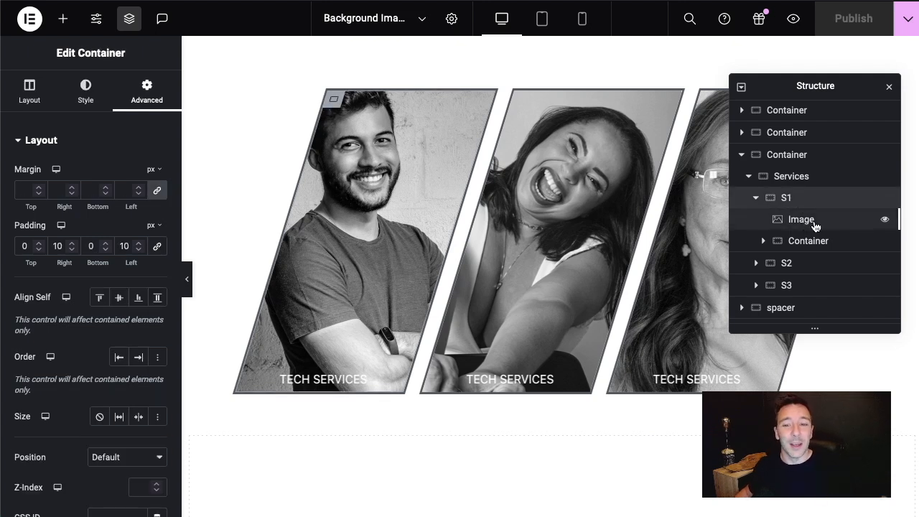
click(801, 218)
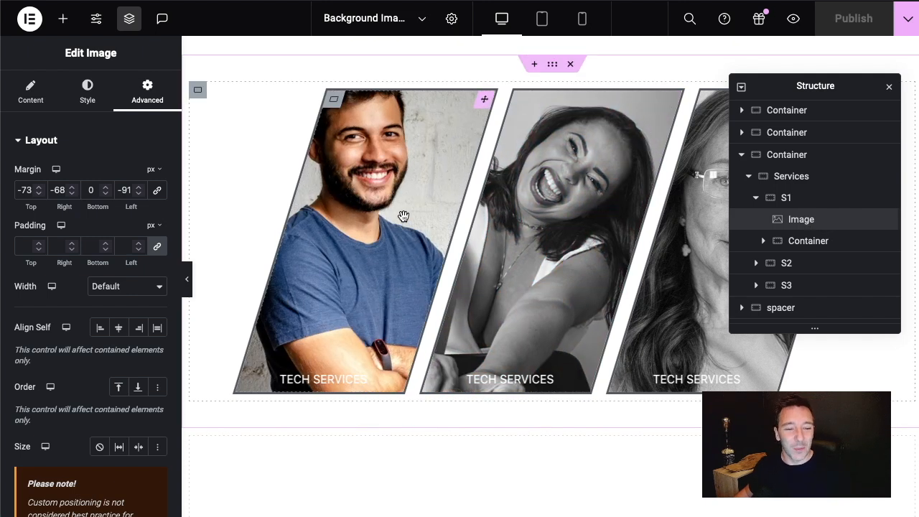
scroll(down, 3)
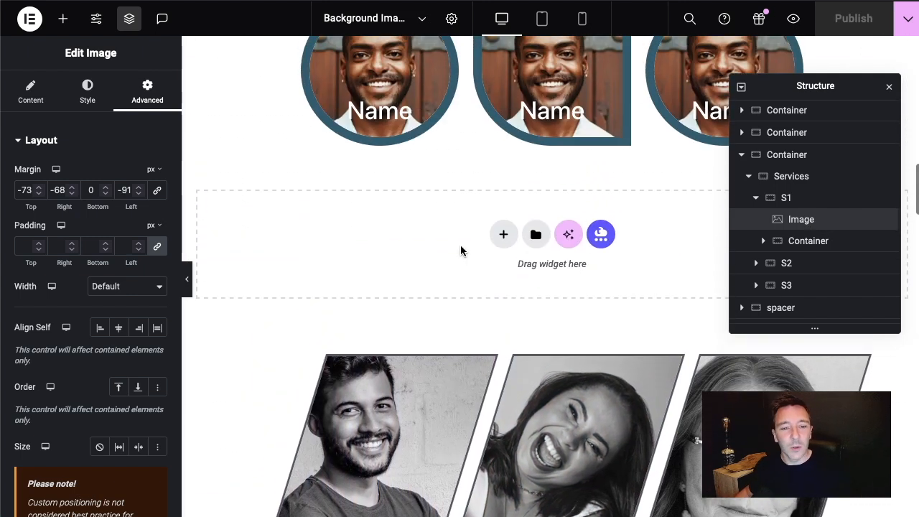
Move the Navigator aside and select the empty container above the gallery
scroll(up, 3)
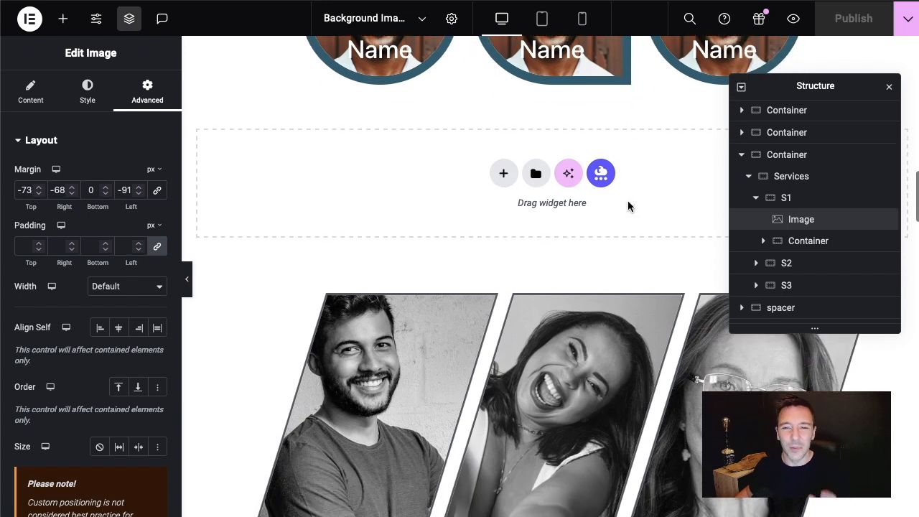
drag(815, 86, 309, 388)
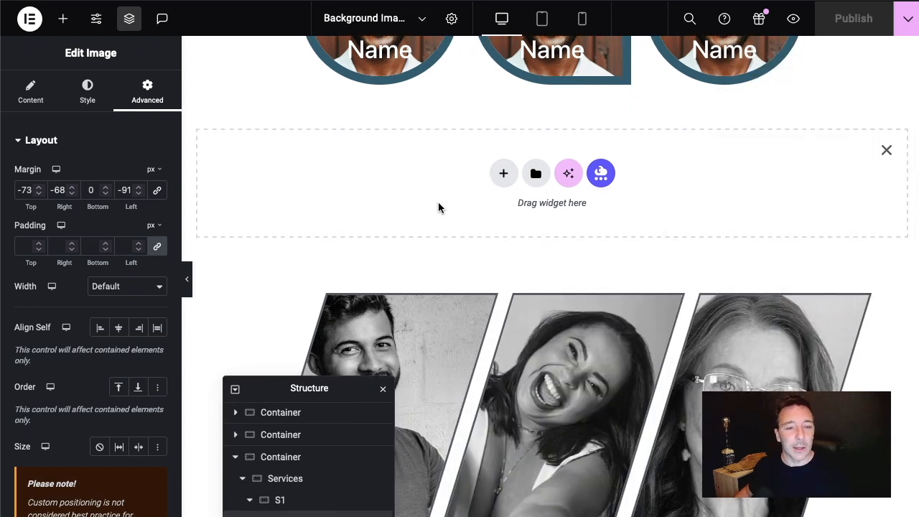
mouse_move(503, 173)
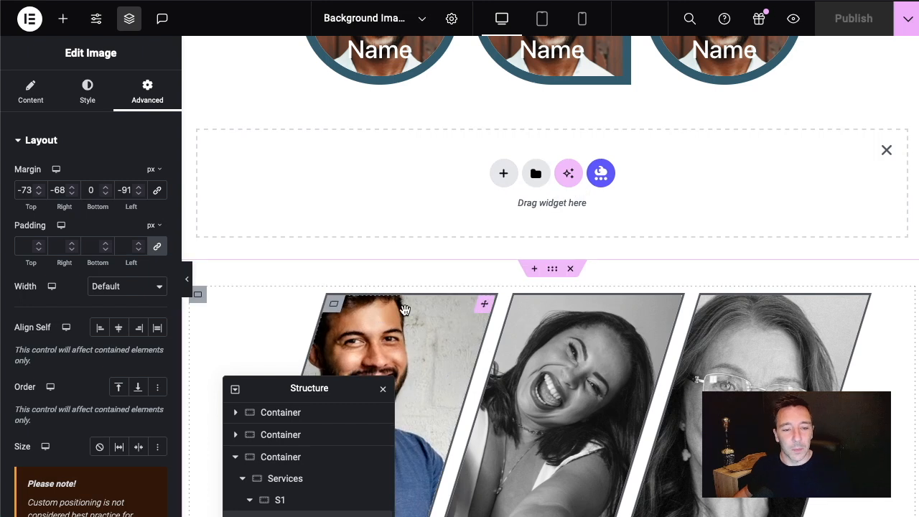
scroll(down, 3)
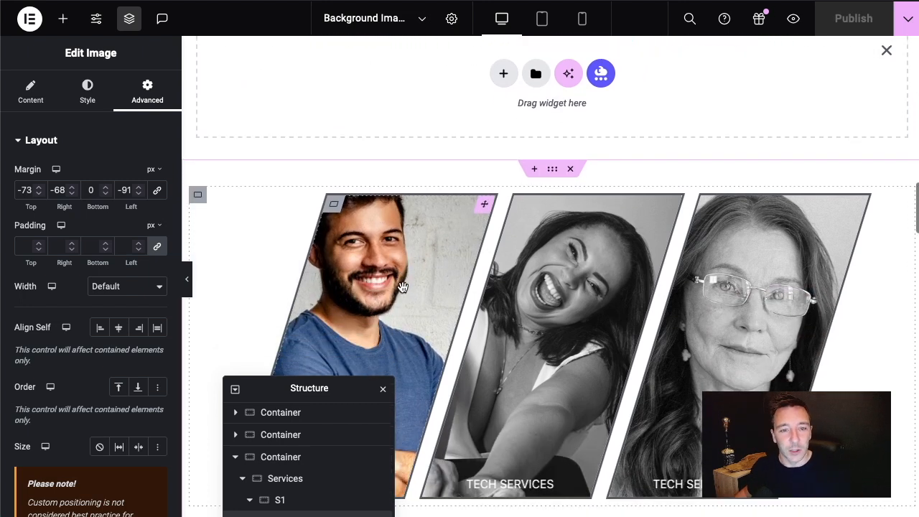
click(502, 72)
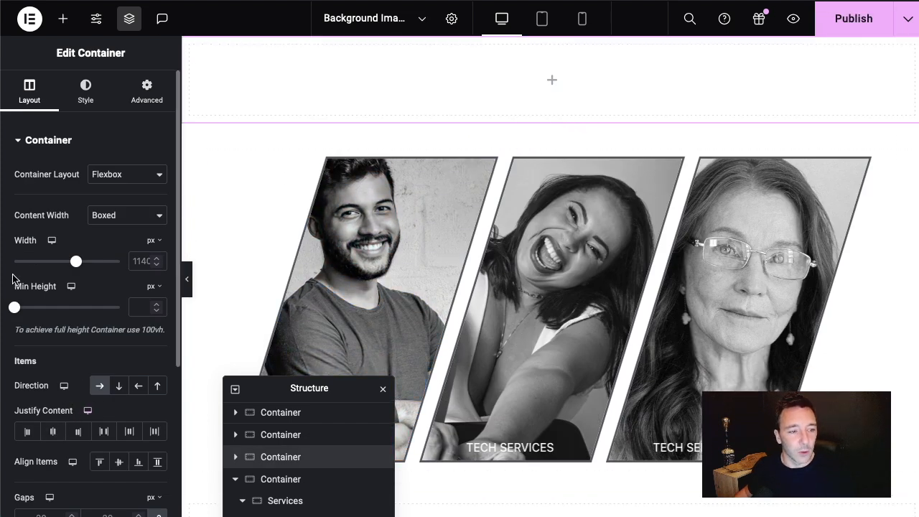
Give the empty container a minimum height of 313 px
drag(14, 307, 38, 307)
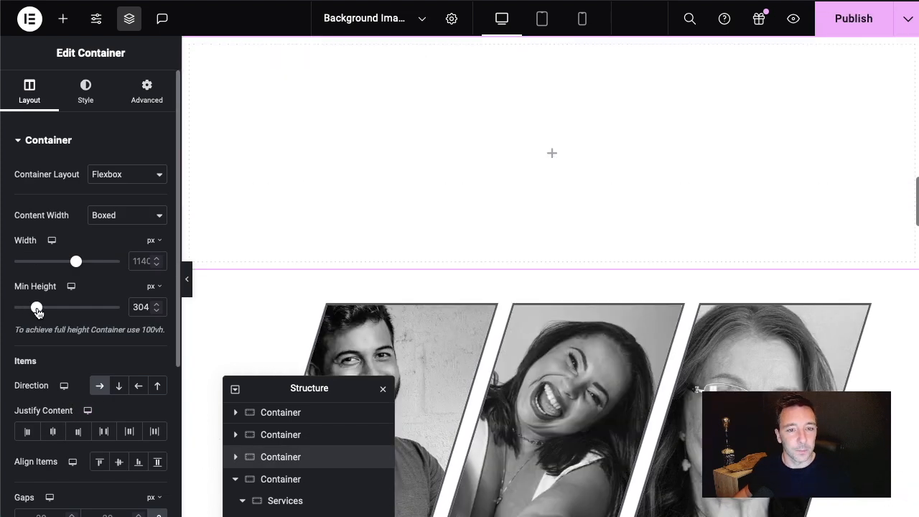
drag(37, 307, 37, 307)
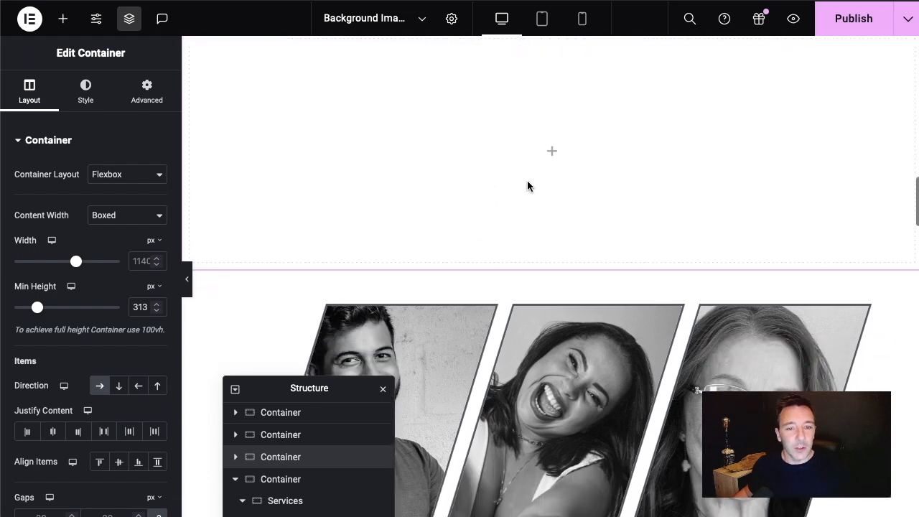
click(63, 18)
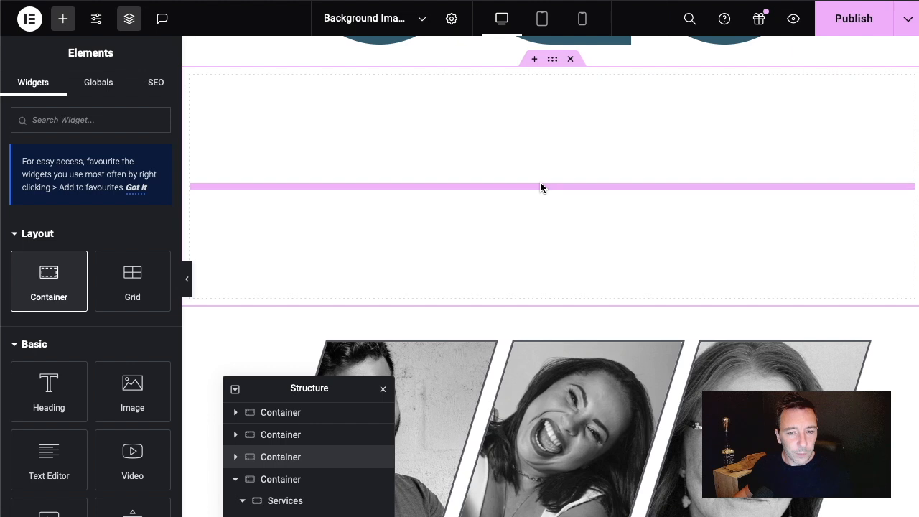
Size the new inner container to 220 px wide with a 320 px minimum height
click(551, 179)
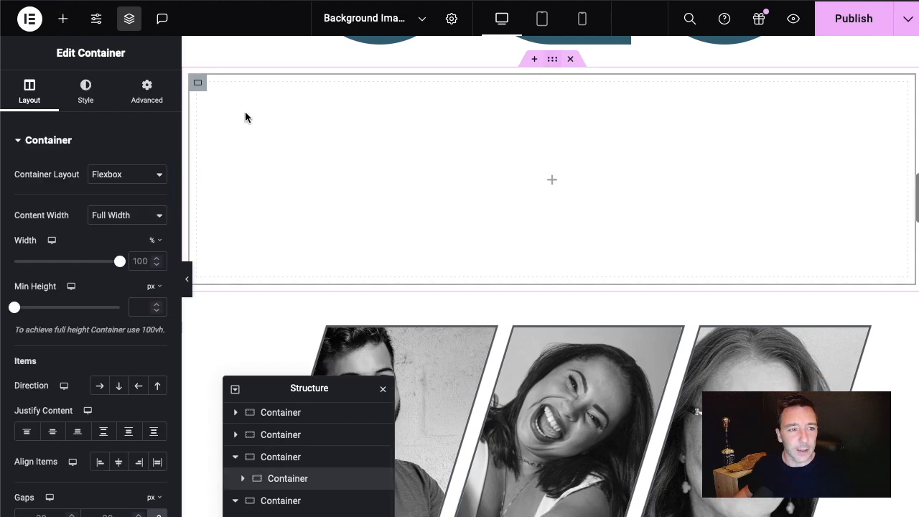
mouse_move(156, 244)
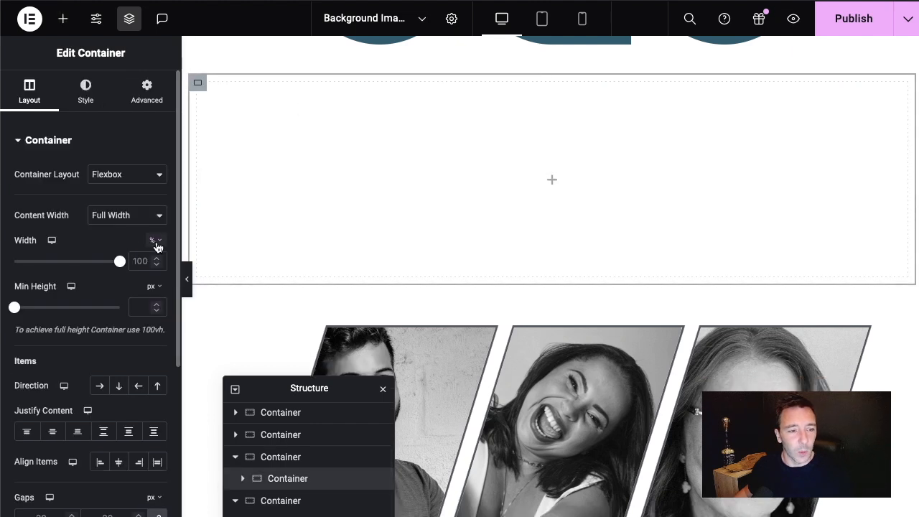
click(156, 242)
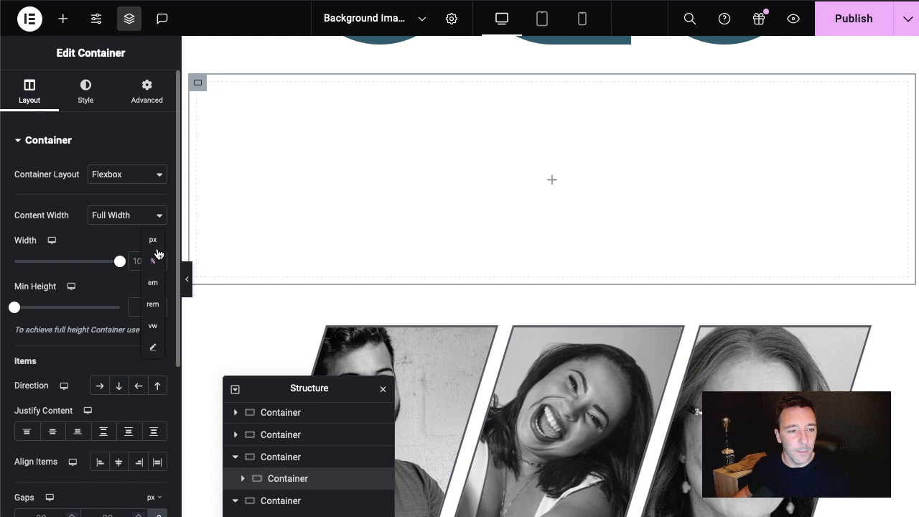
click(152, 238)
text(320)
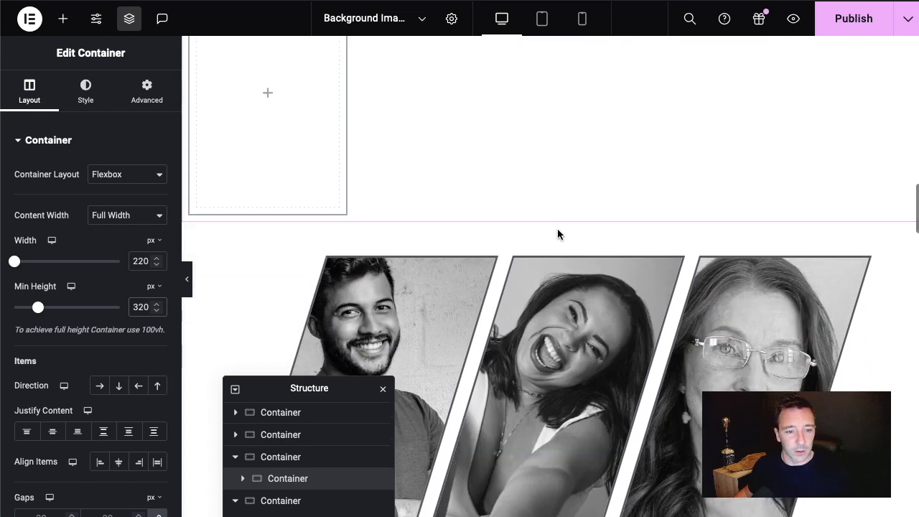
scroll(up, 3)
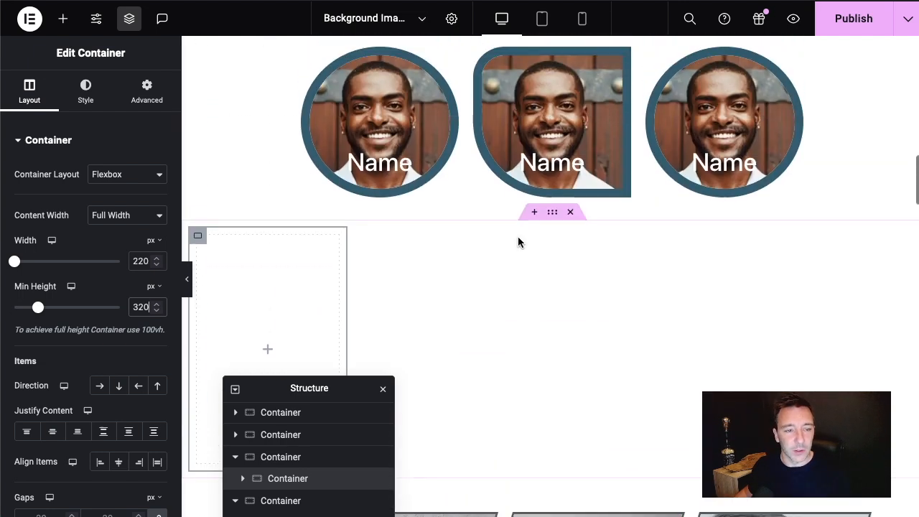
scroll(down, 3)
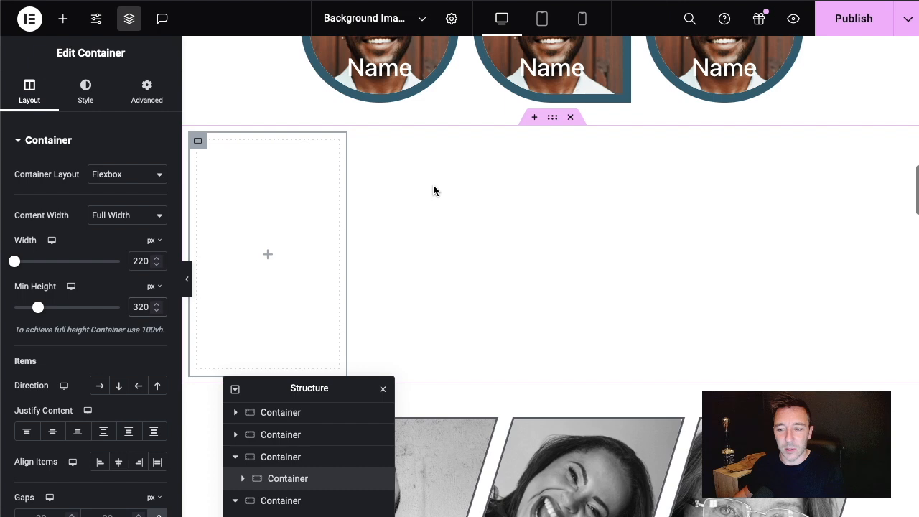
Give the inner container a solid 7 px orange border under Style > Border
click(126, 215)
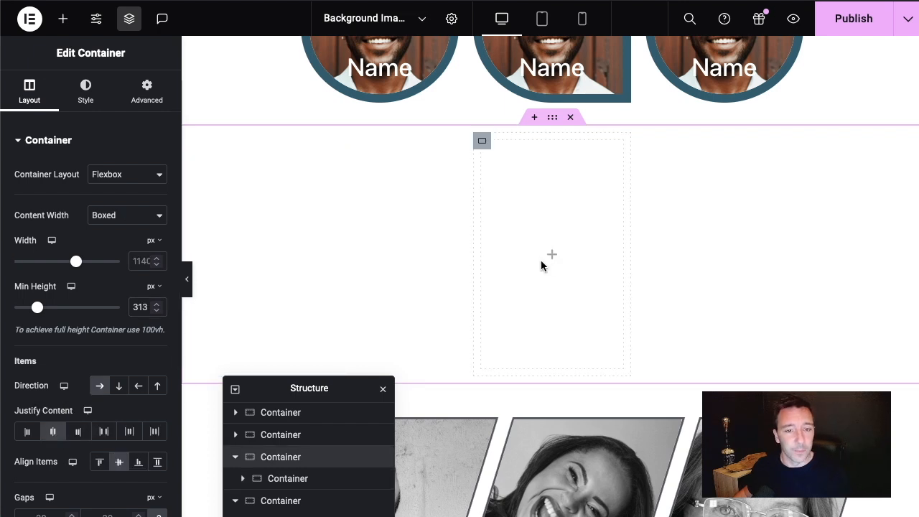
click(126, 215)
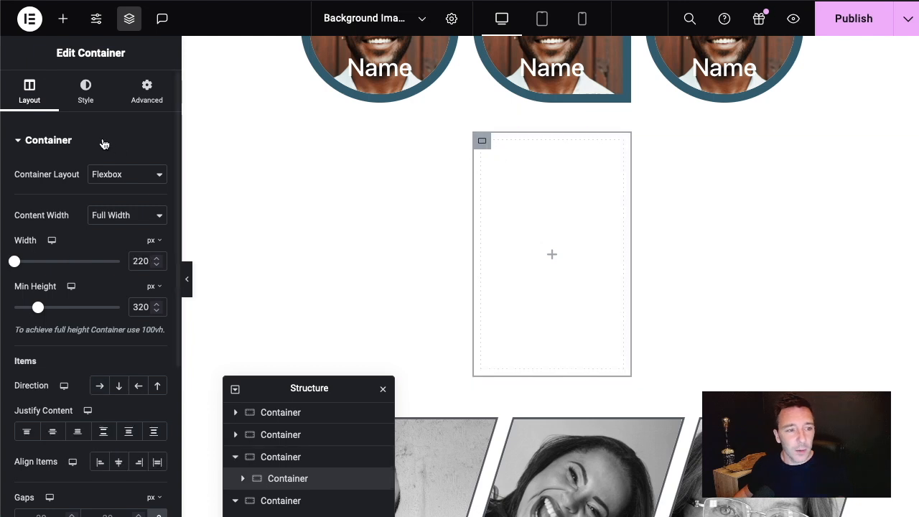
click(85, 92)
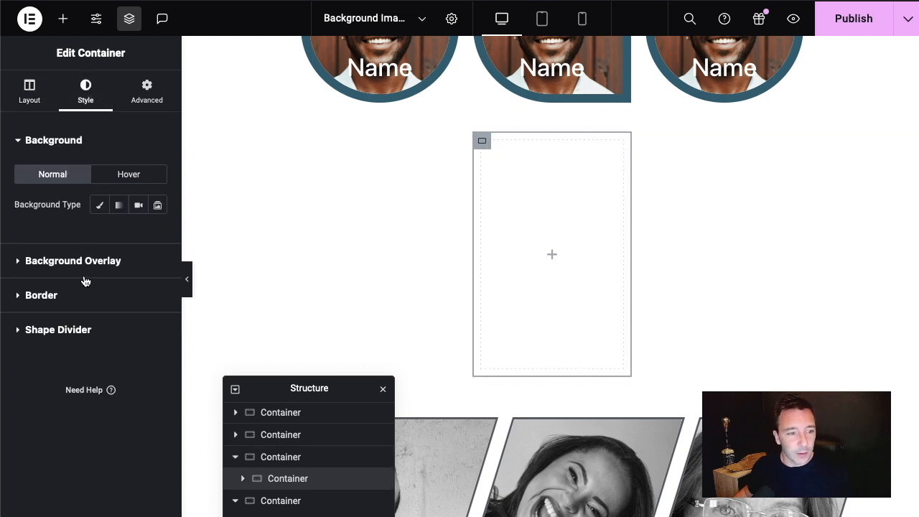
click(40, 295)
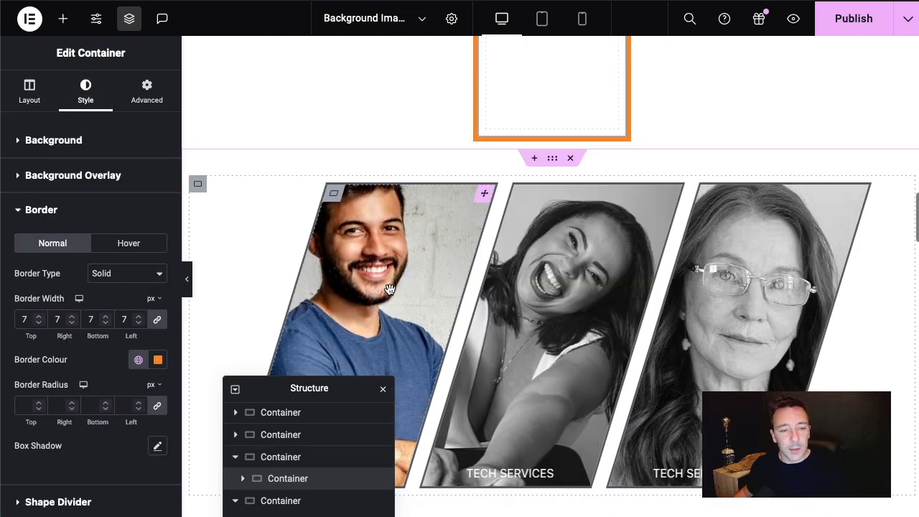
scroll(up, 3)
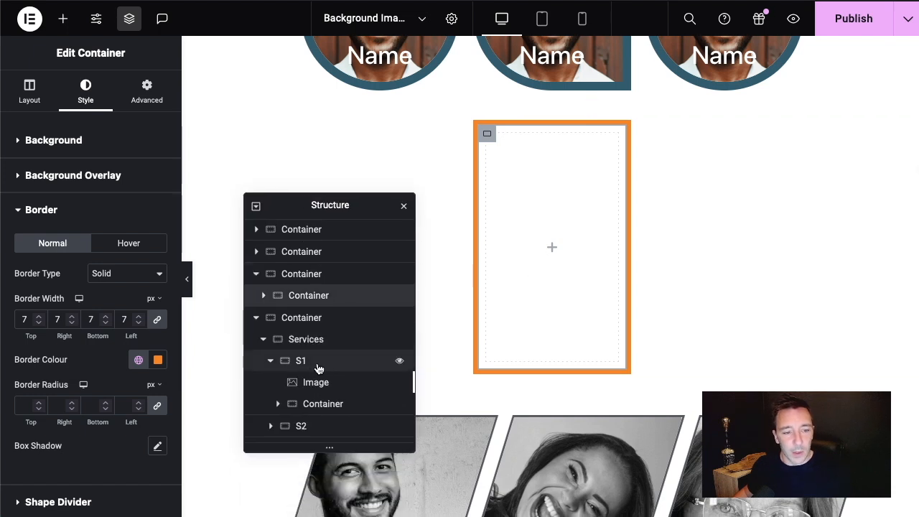
Check the S1 image in Navigator, then drag an Image widget toward the orange-bordered container
click(316, 382)
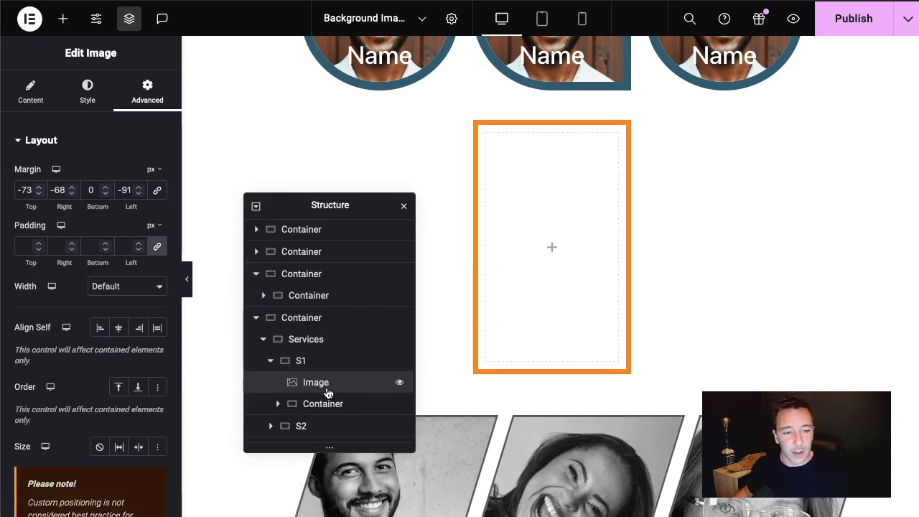
drag(330, 206, 324, 450)
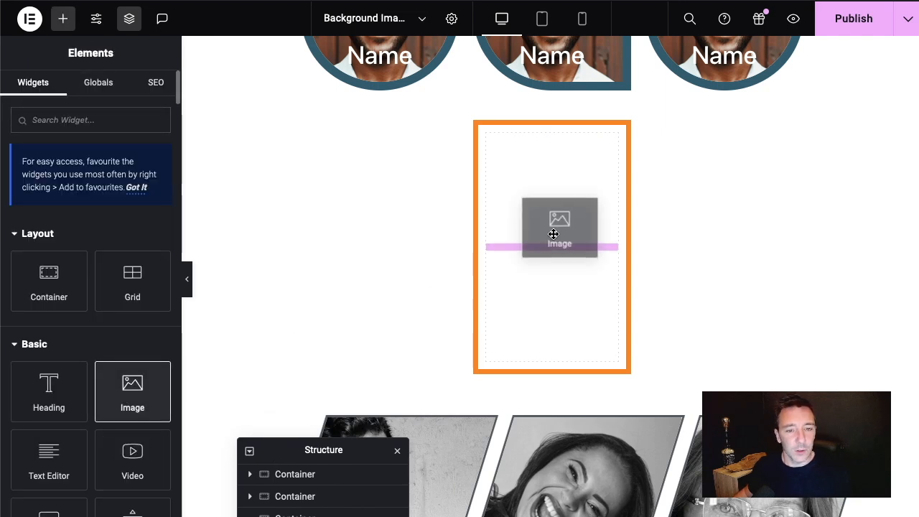
Drop the Image widget in the orange box and choose the man-by-wooden-door portrait from the Media Library
click(551, 227)
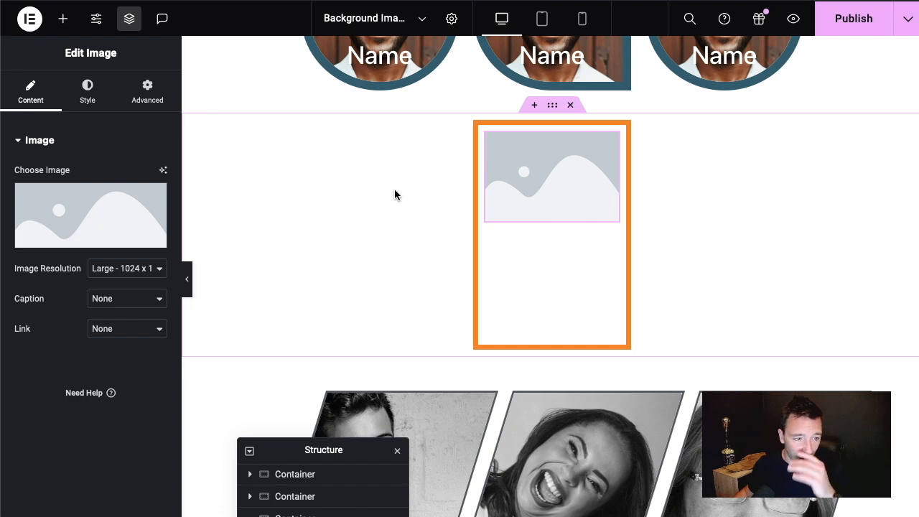
mouse_move(176, 201)
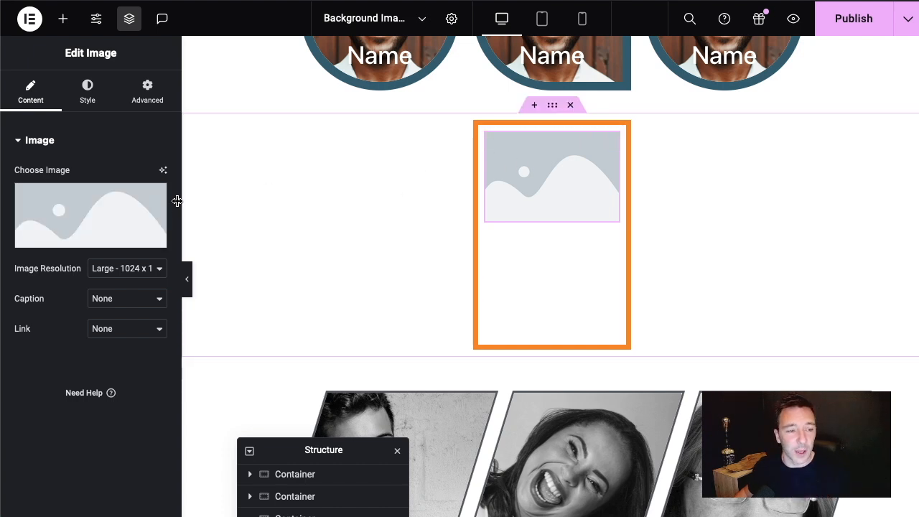
click(90, 215)
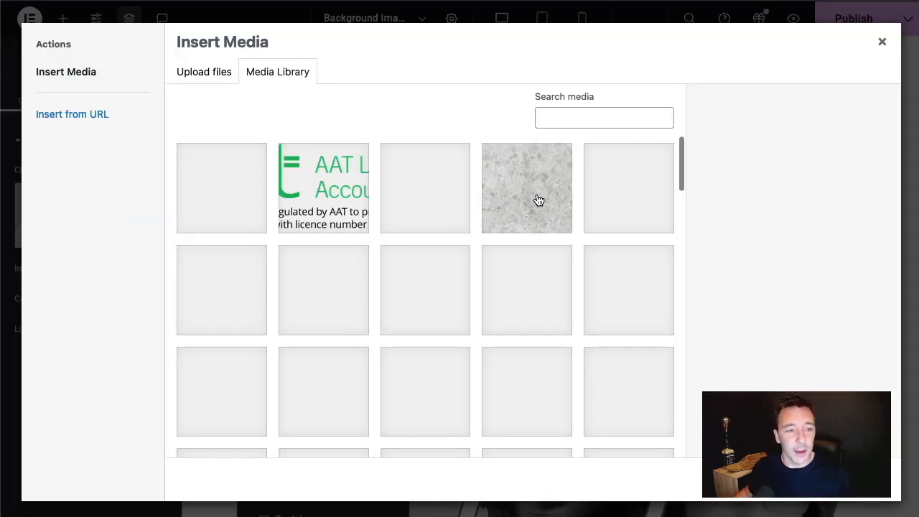
scroll(down, 3)
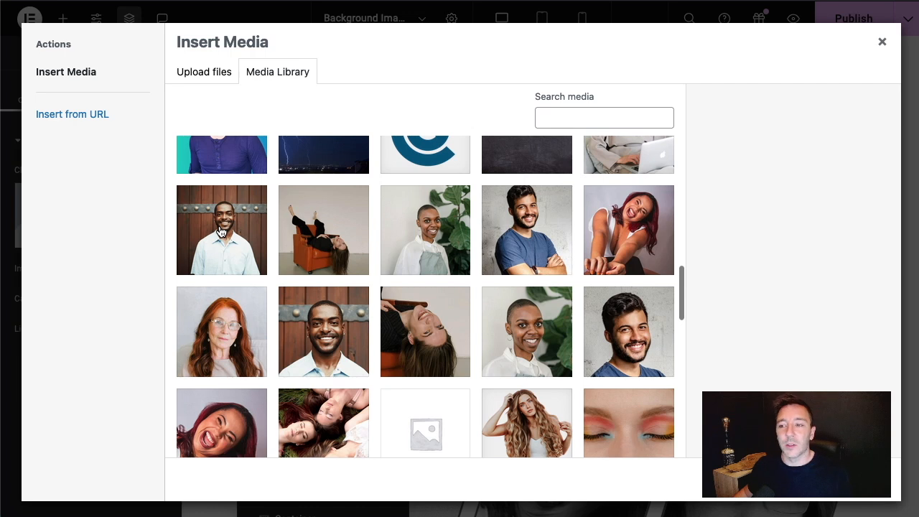
click(221, 230)
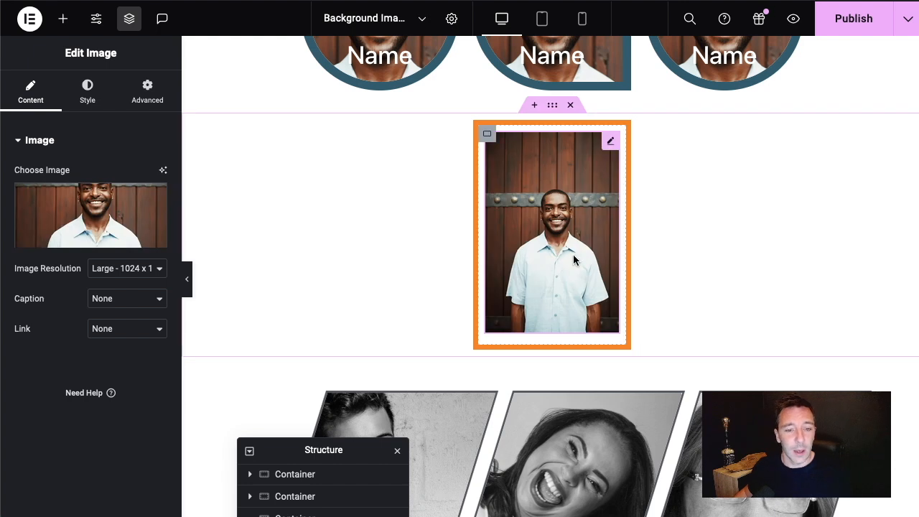
mouse_move(533, 190)
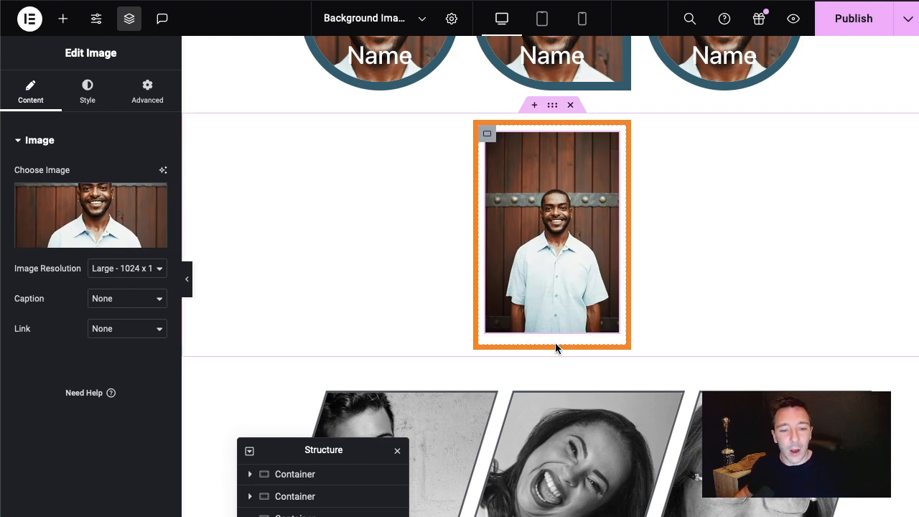
mouse_move(509, 189)
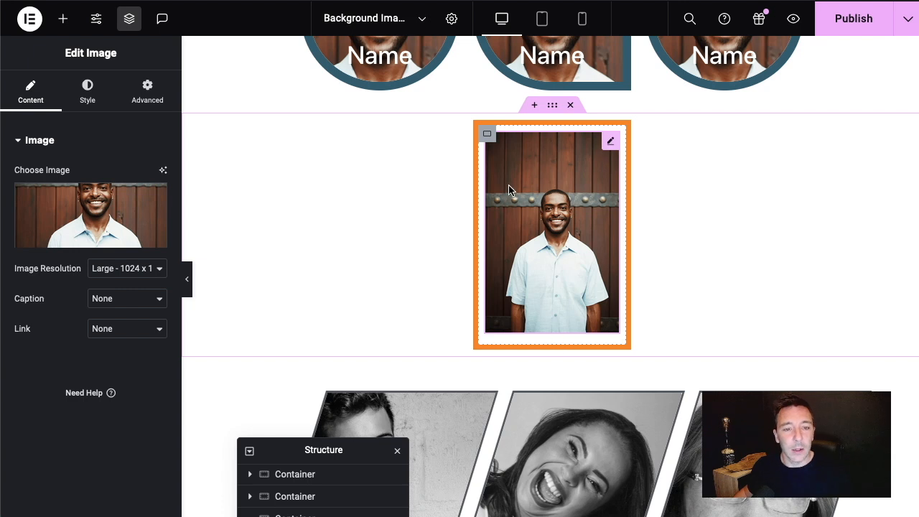
mouse_move(577, 207)
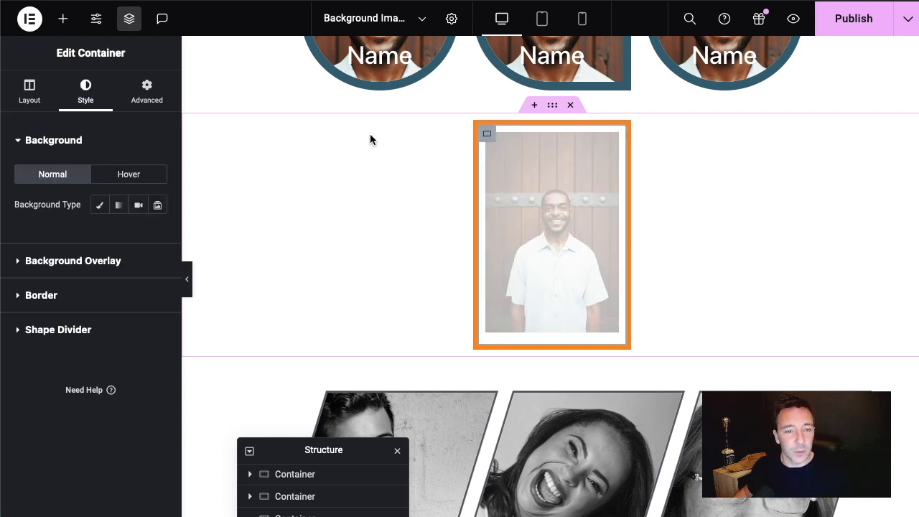
Skew the orange-bordered container horizontally to Skew X -12 under Advanced > Transform
click(146, 89)
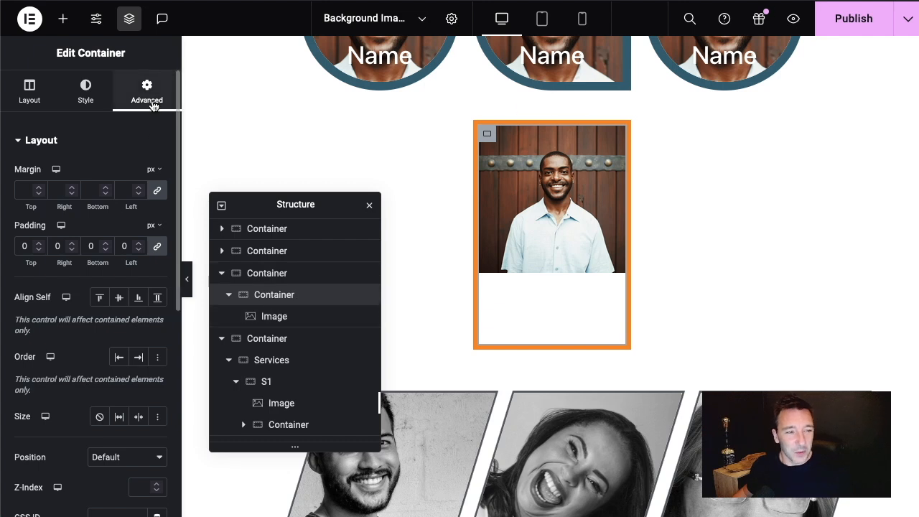
scroll(down, 3)
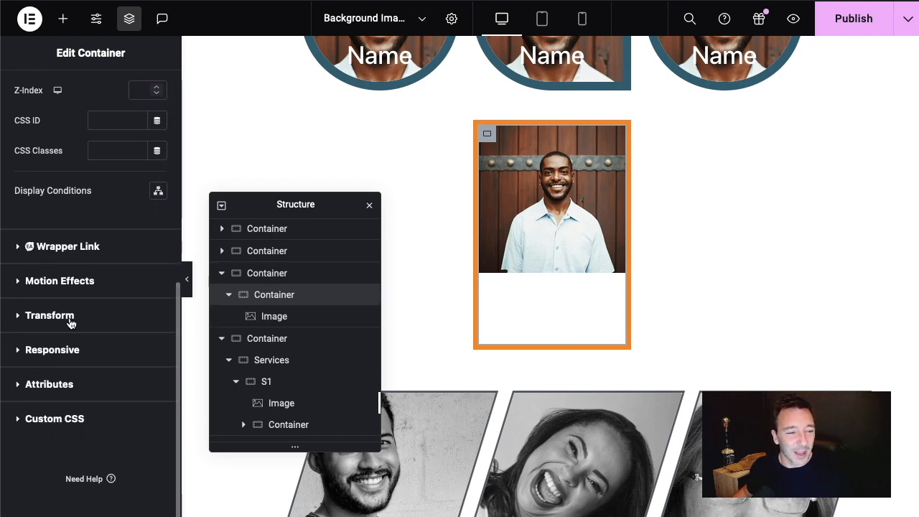
click(49, 316)
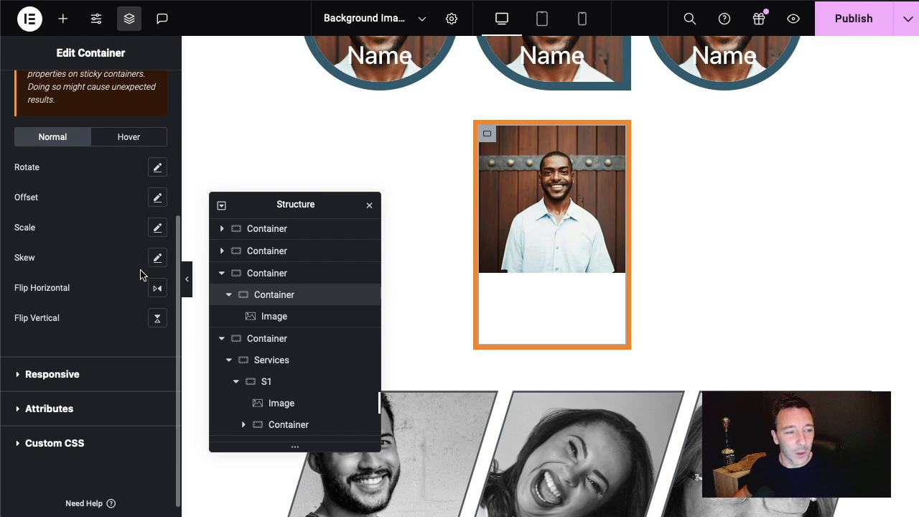
click(156, 257)
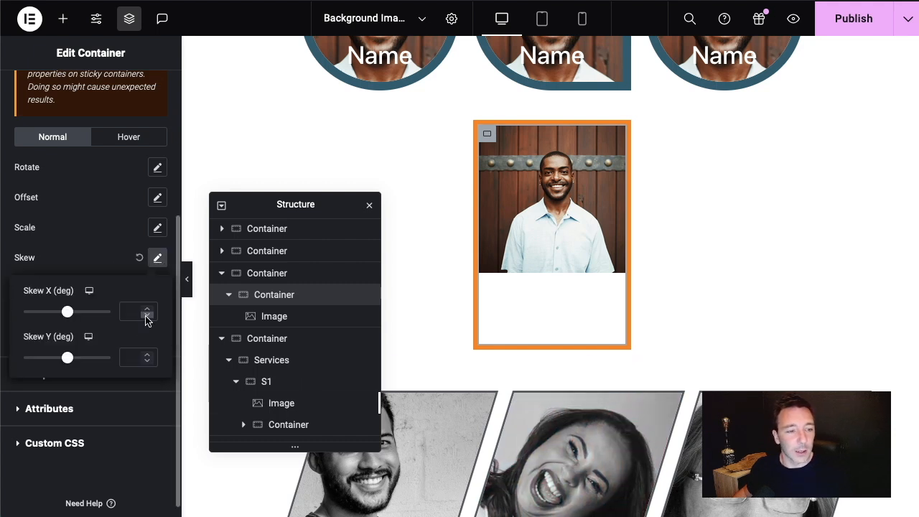
click(146, 315)
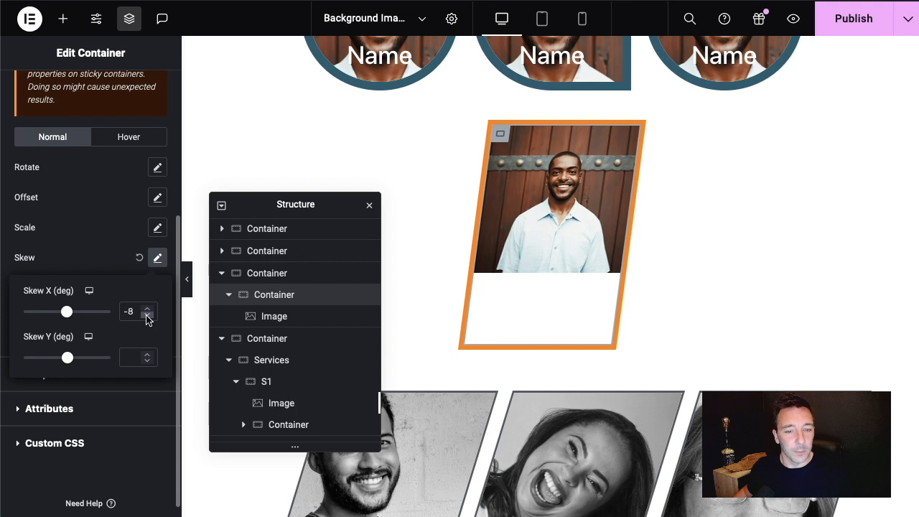
click(147, 307)
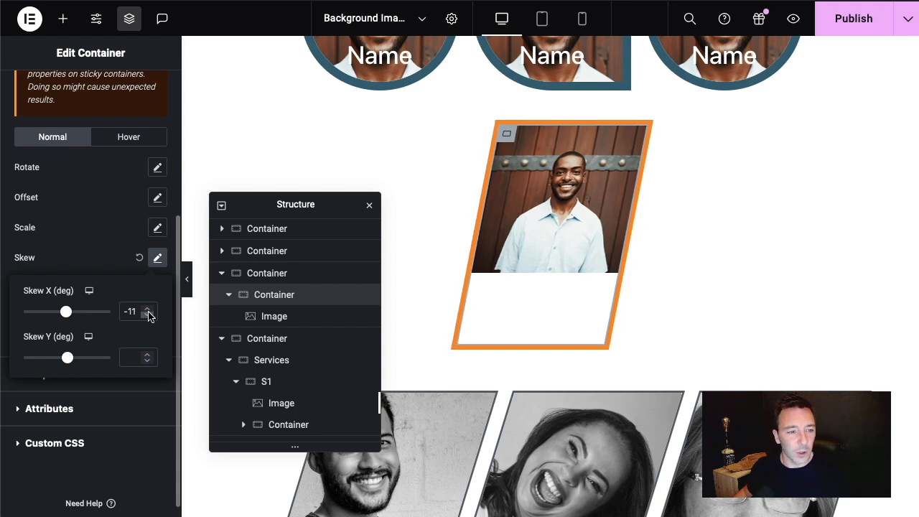
click(146, 315)
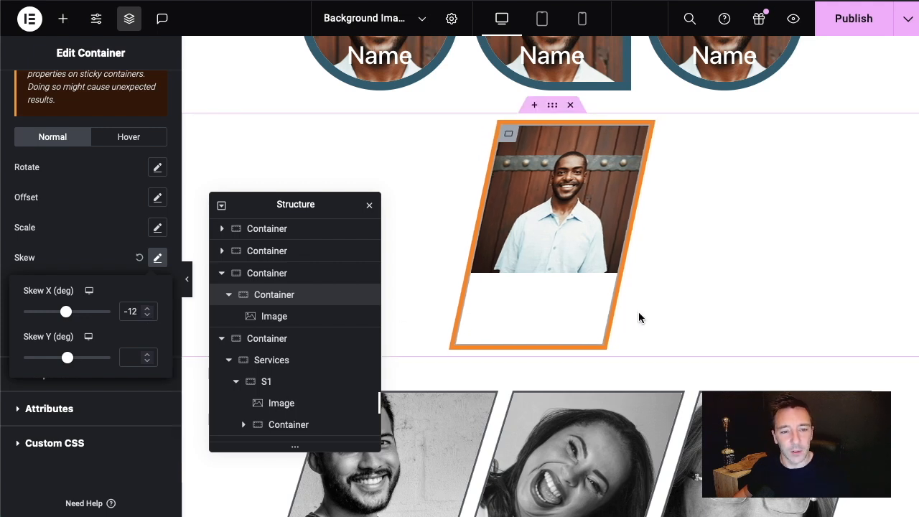
mouse_move(552, 142)
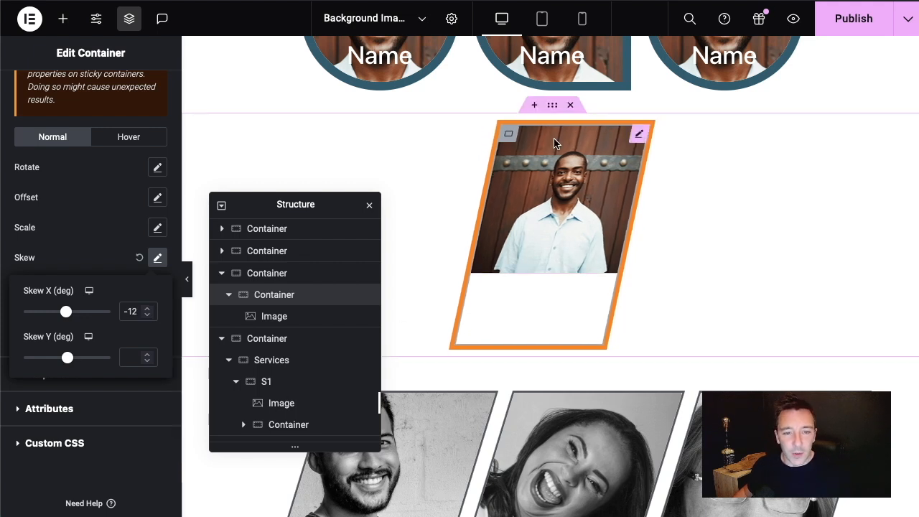
mouse_move(543, 186)
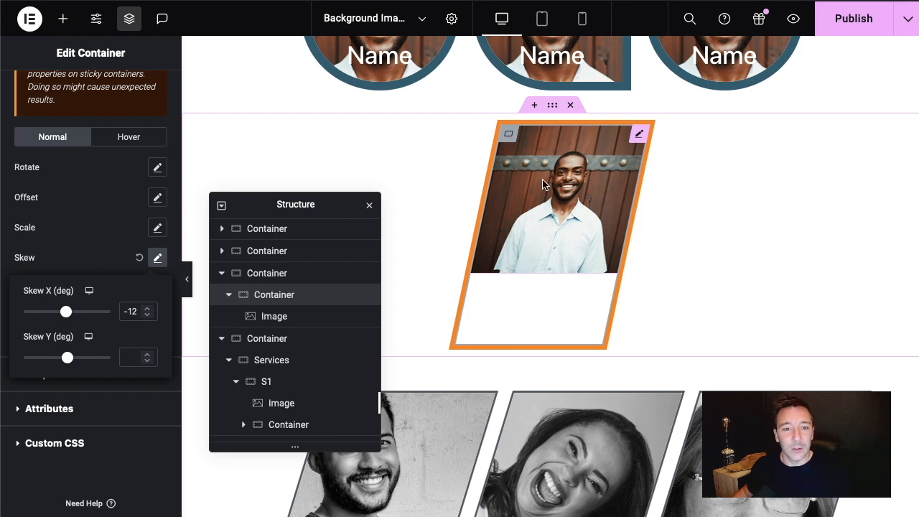
mouse_move(577, 189)
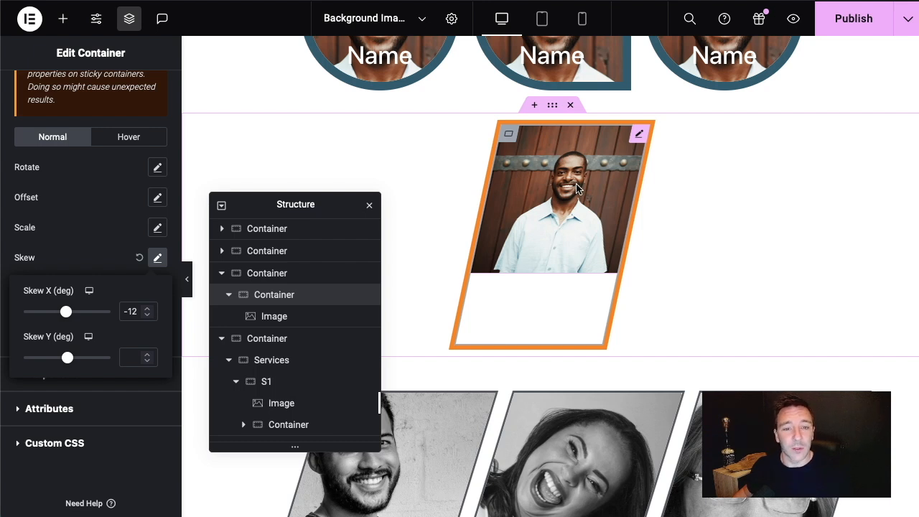
mouse_move(557, 178)
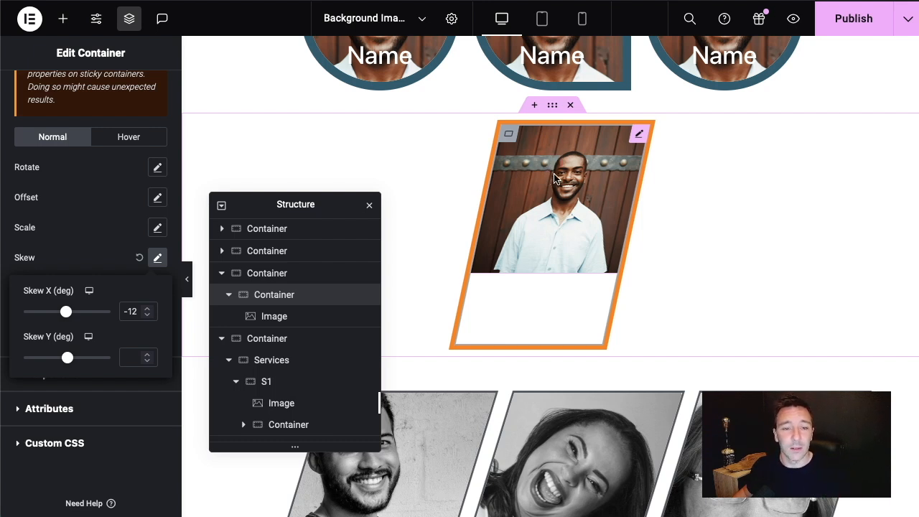
mouse_move(328, 316)
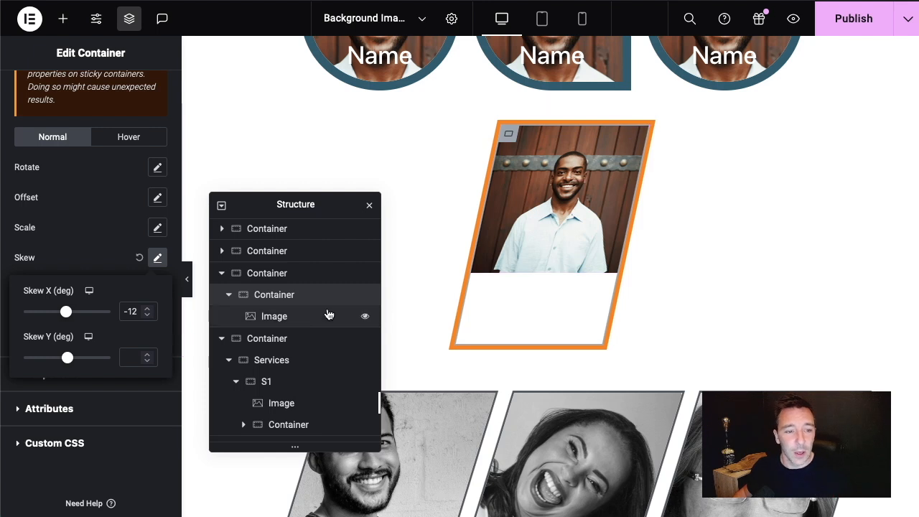
Counter-skew the portrait image with a positive Skew X so it stands upright in the slanted frame
click(274, 316)
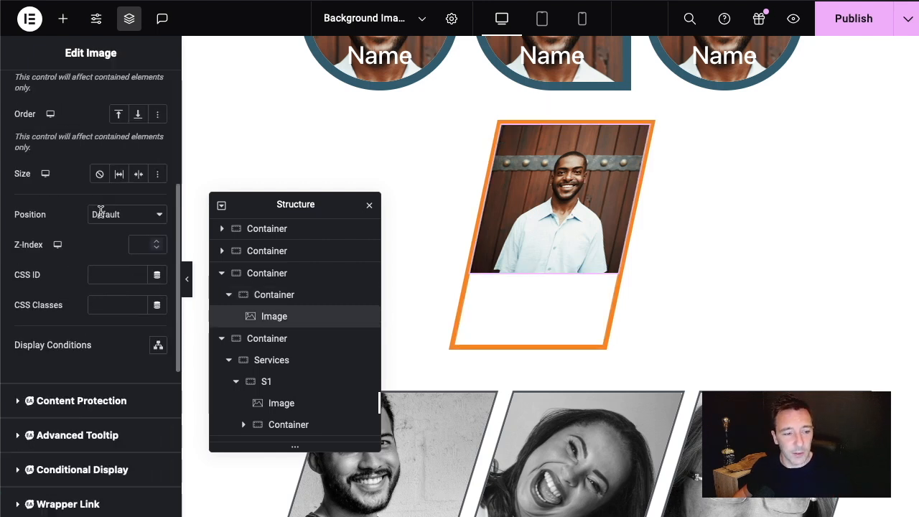
scroll(down, 3)
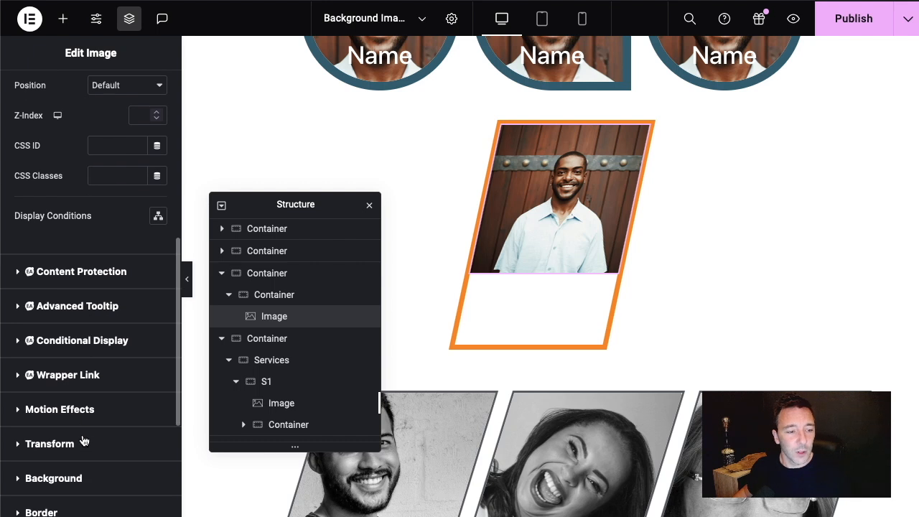
click(48, 442)
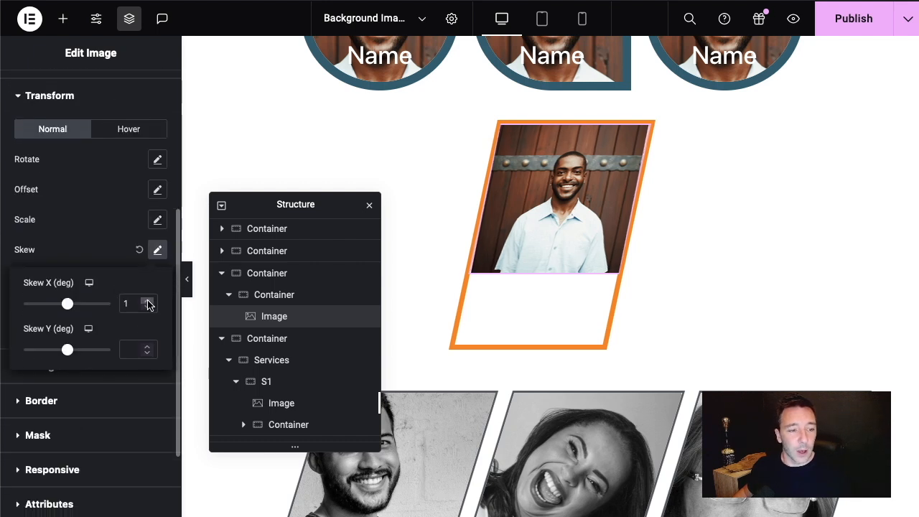
click(146, 300)
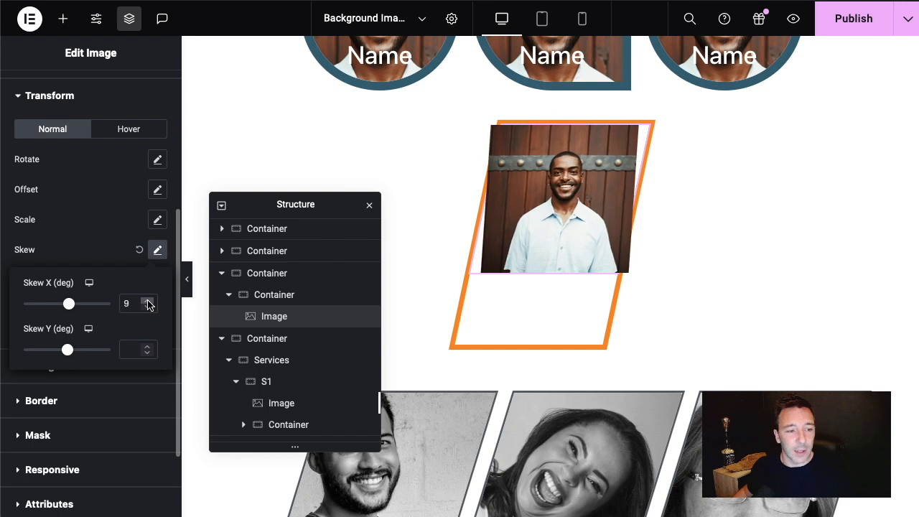
click(148, 300)
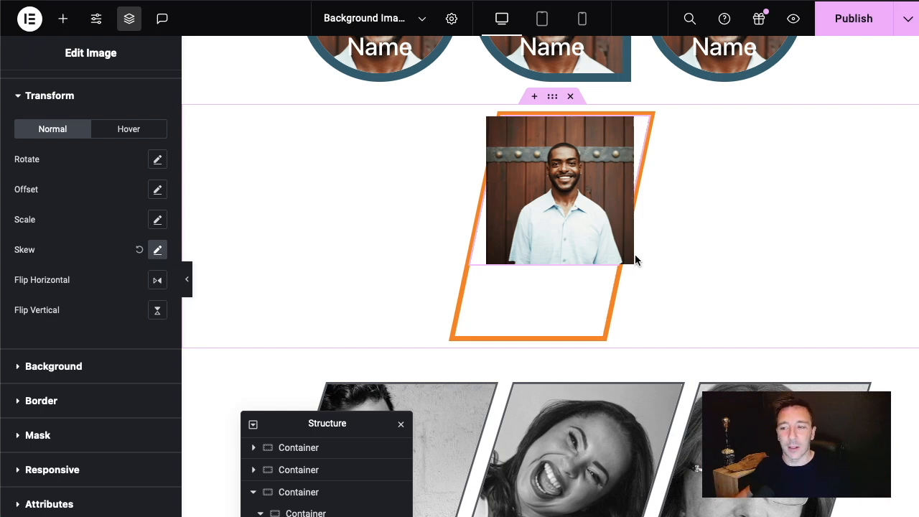
Set the skewed container's Overflow to Hidden under Layout > Additional Options
drag(327, 424, 307, 247)
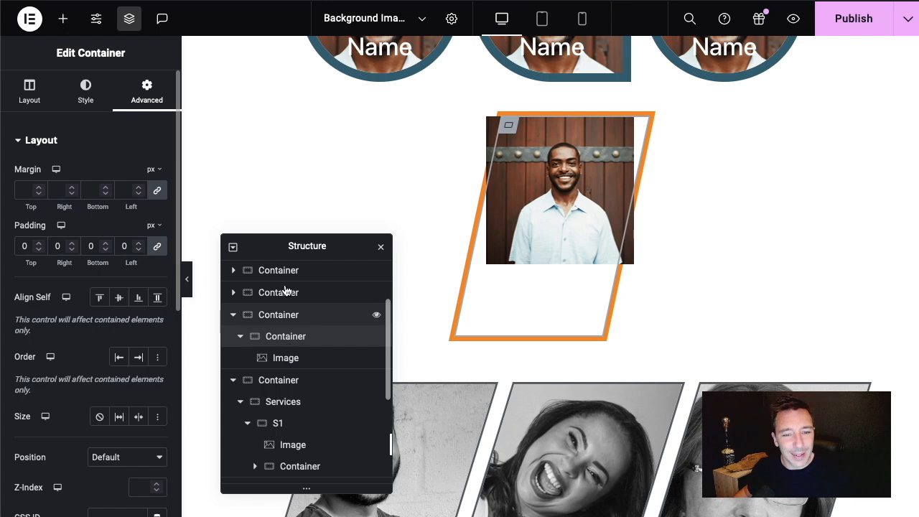
scroll(down, 3)
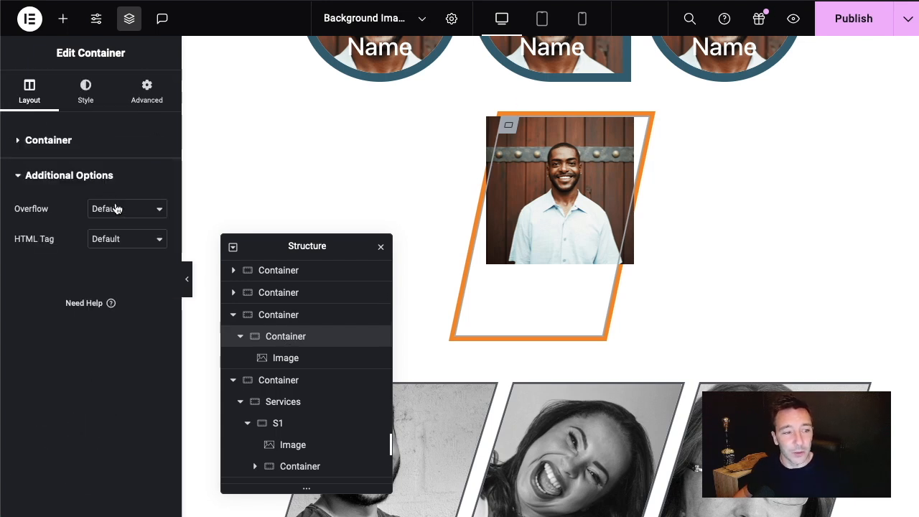
click(122, 208)
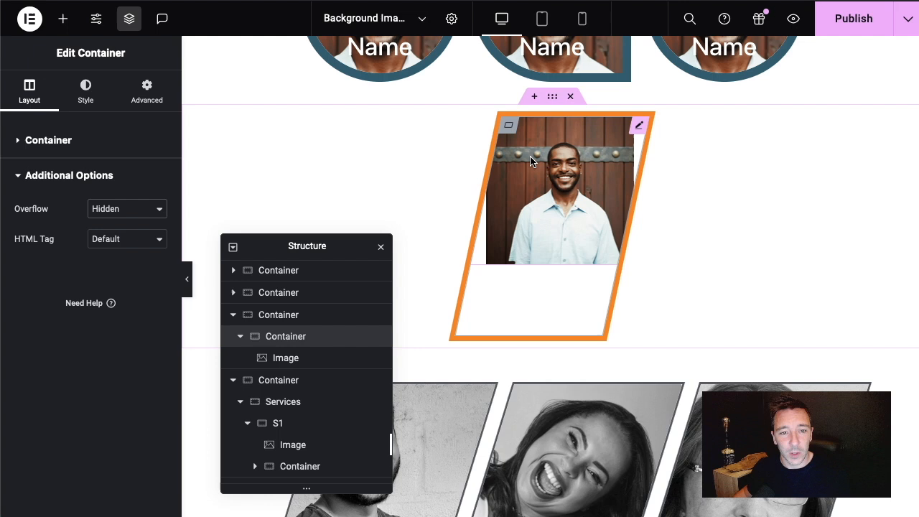
mouse_move(494, 207)
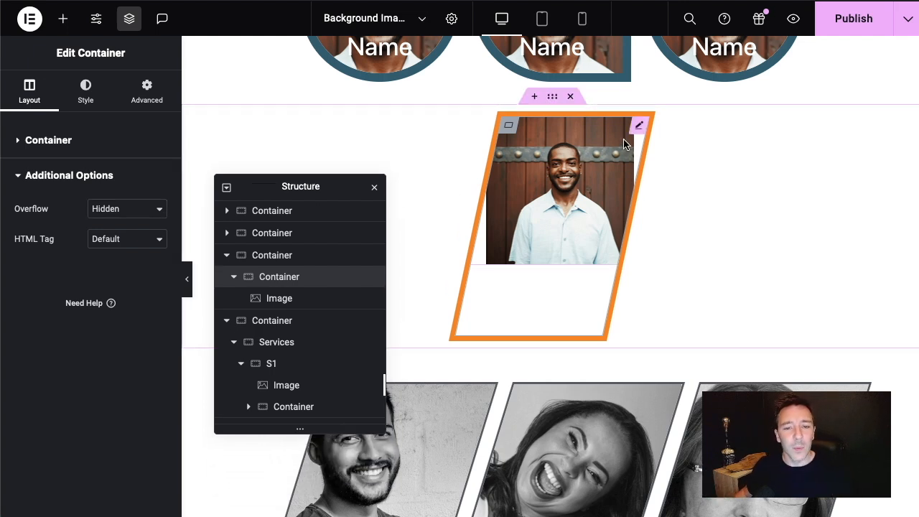
mouse_move(278, 297)
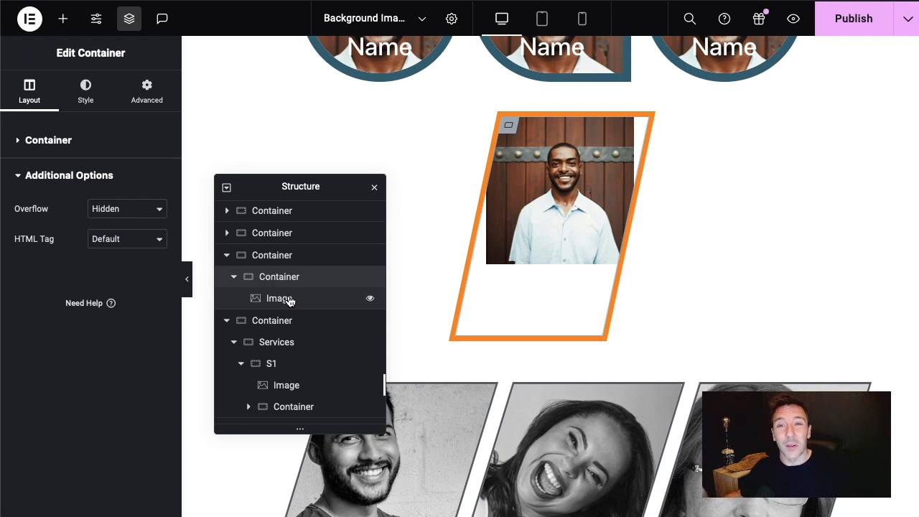
Give the portrait image Absolute position with horizontal and vertical offsets left at 0
click(278, 297)
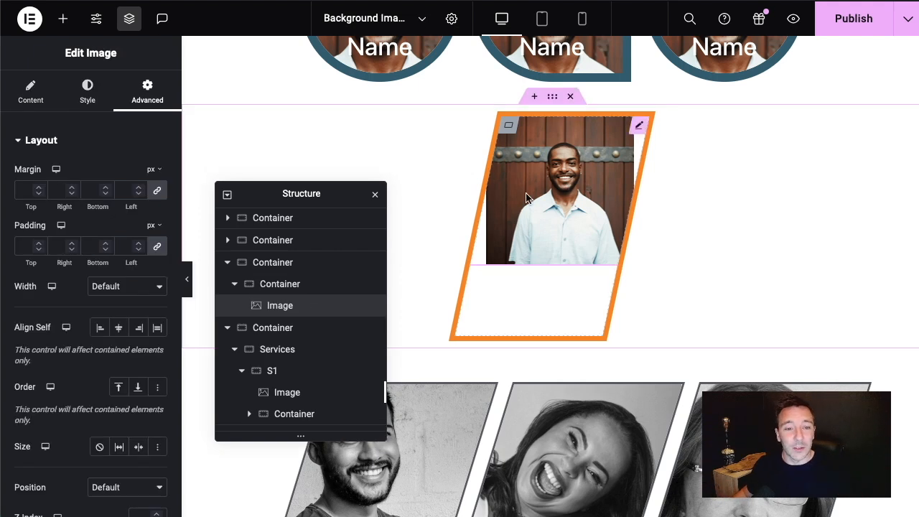
mouse_move(499, 178)
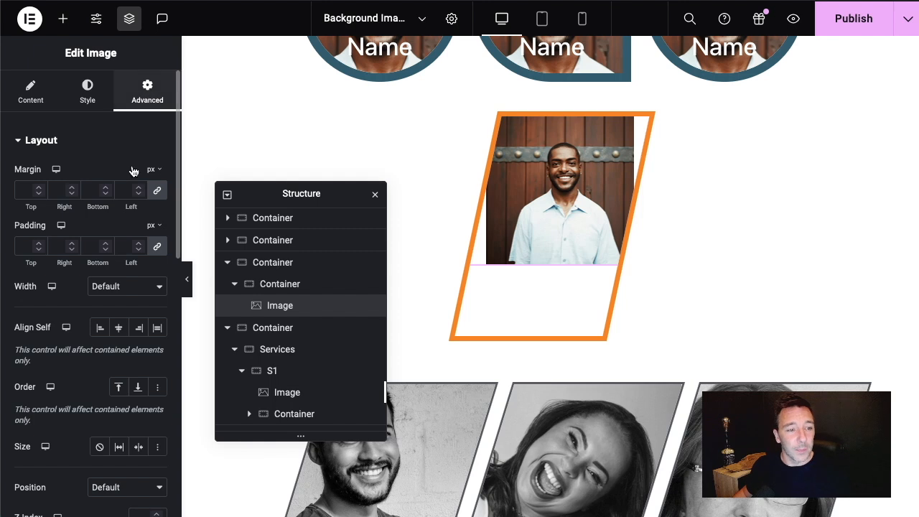
scroll(down, 3)
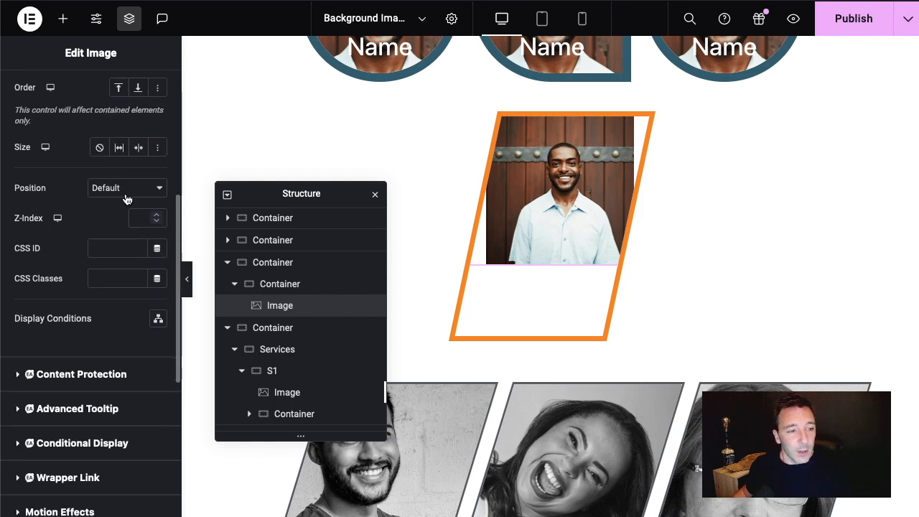
click(126, 187)
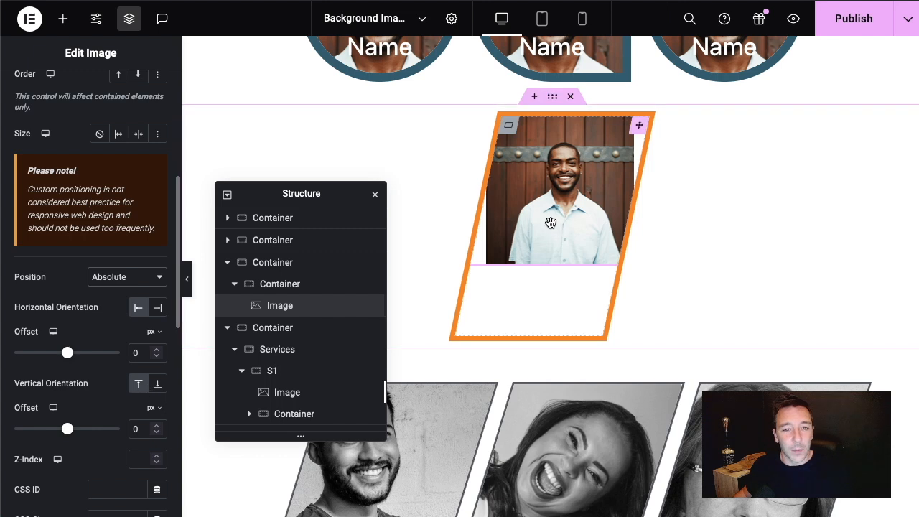
scroll(down, 3)
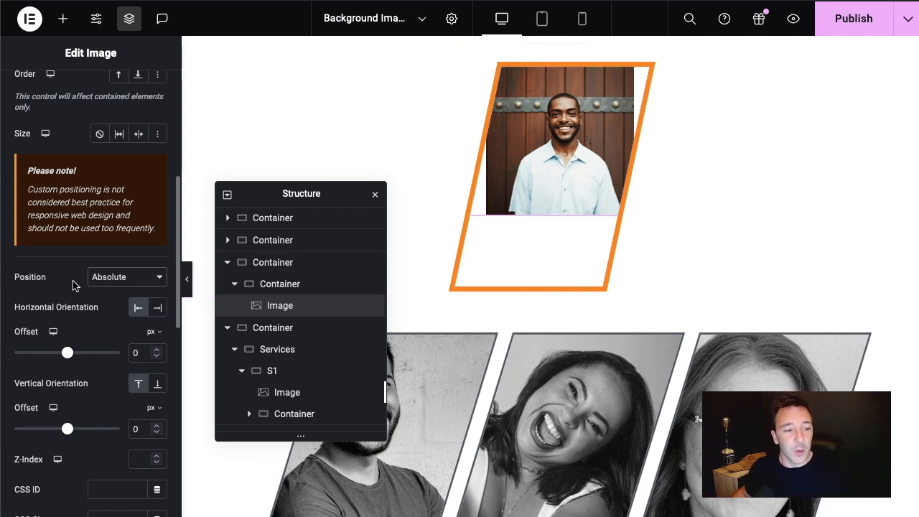
click(493, 250)
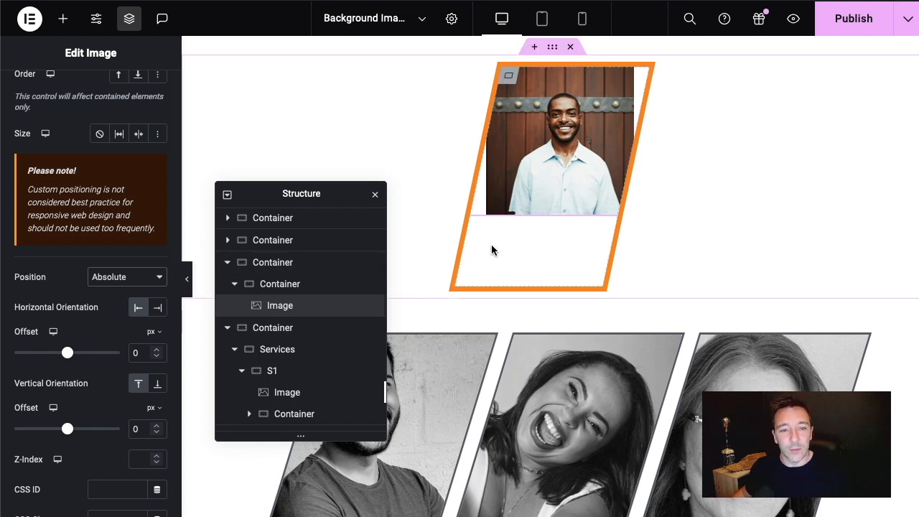
mouse_move(549, 170)
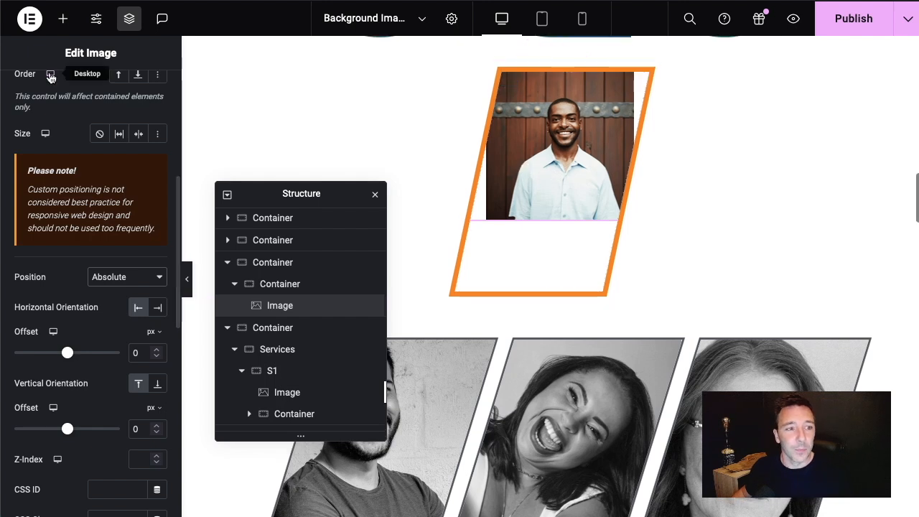
Set the portrait's width to 1000 px in the Style settings
click(86, 89)
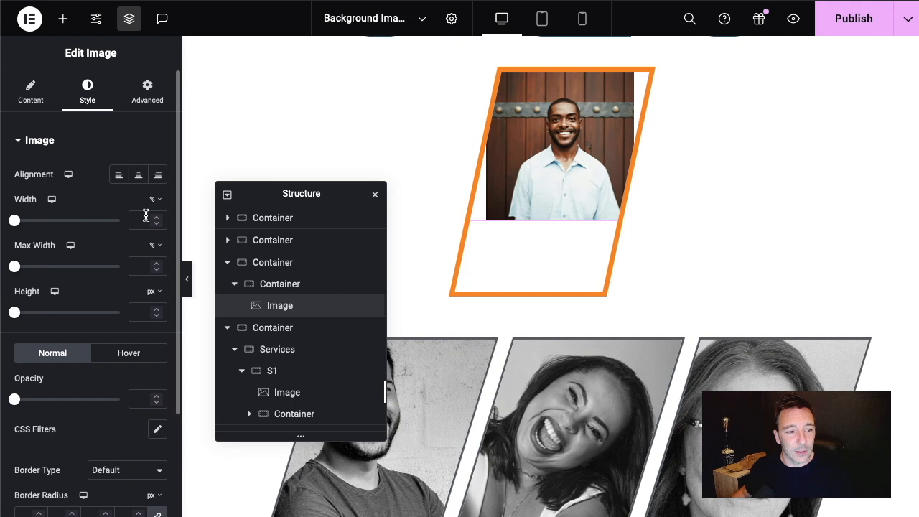
drag(14, 221, 121, 221)
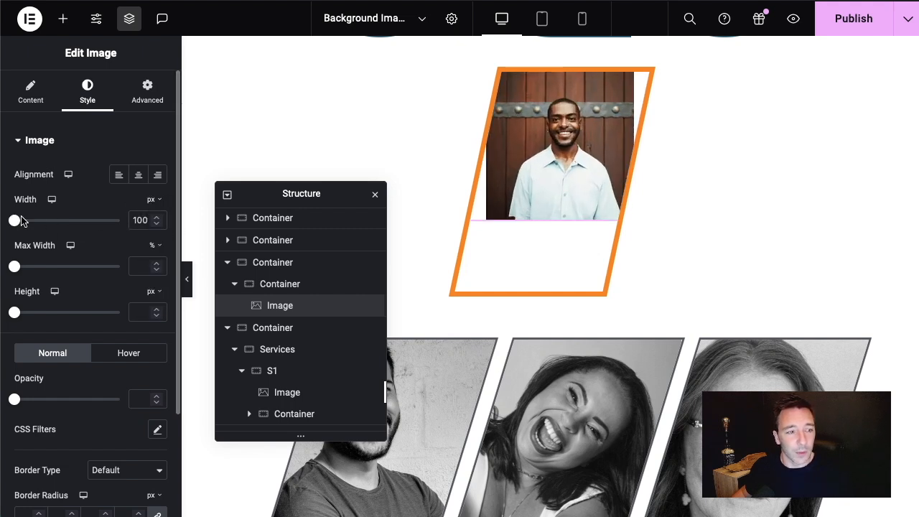
drag(14, 221, 121, 221)
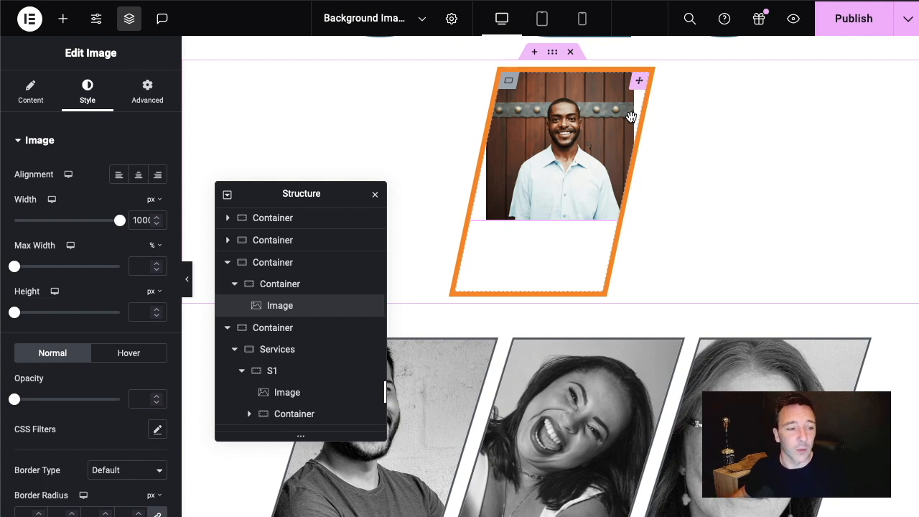
click(31, 92)
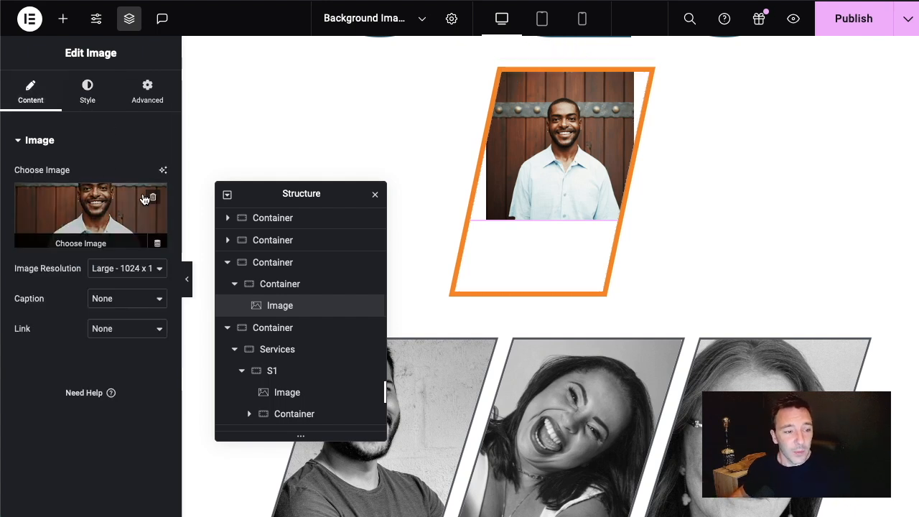
Compare Large and Full image resolution for the portrait and keep it at Full
click(126, 269)
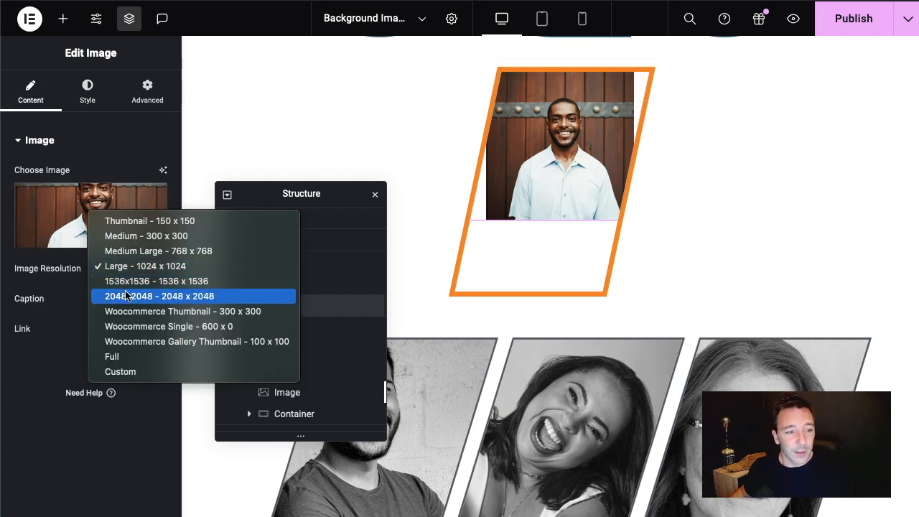
click(112, 356)
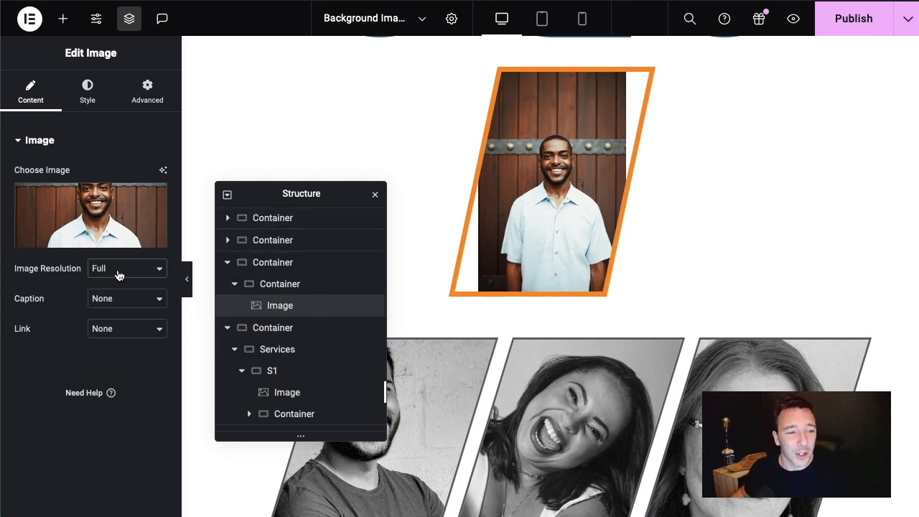
click(126, 269)
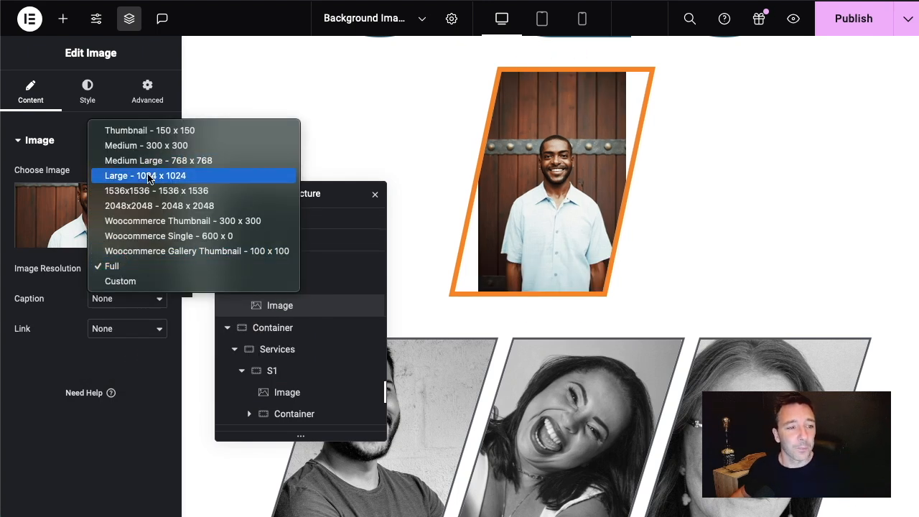
click(145, 175)
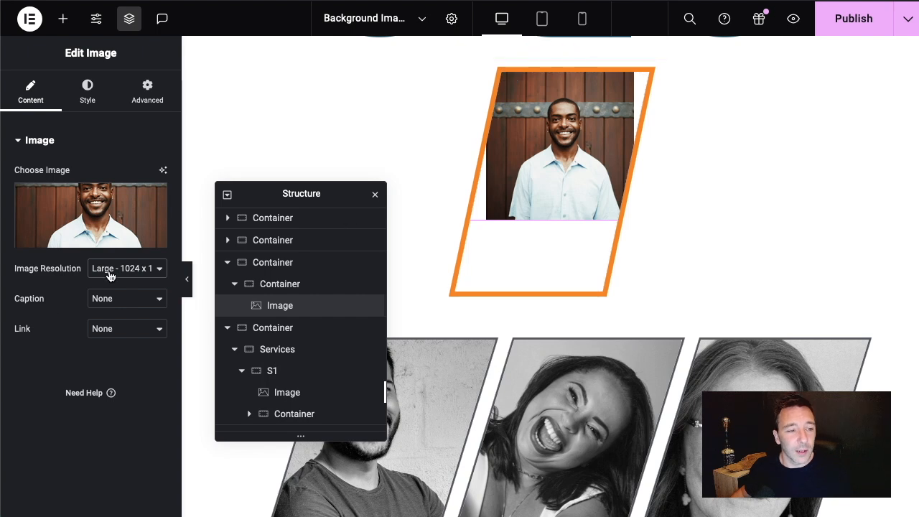
click(122, 268)
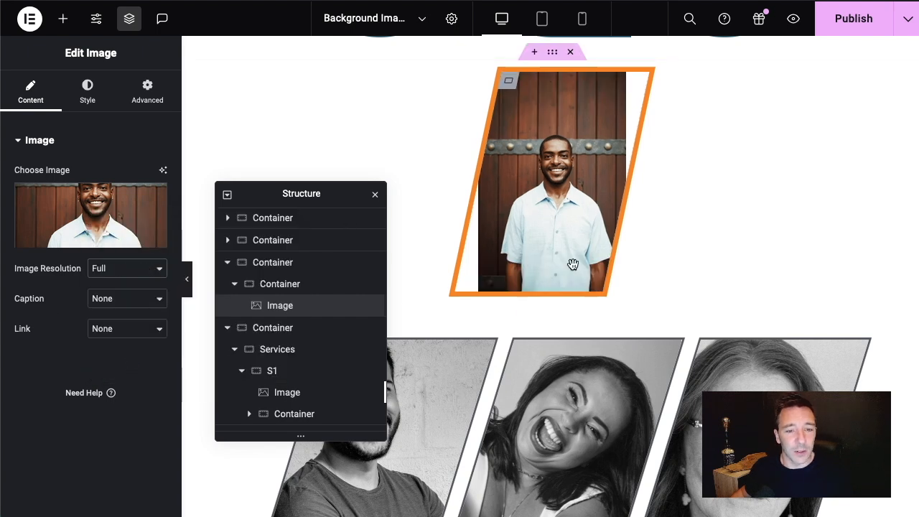
mouse_move(508, 199)
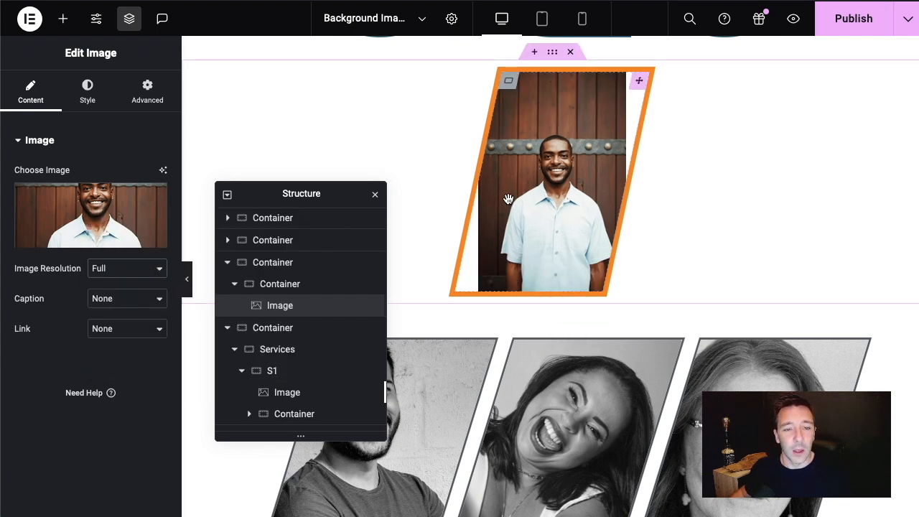
click(126, 269)
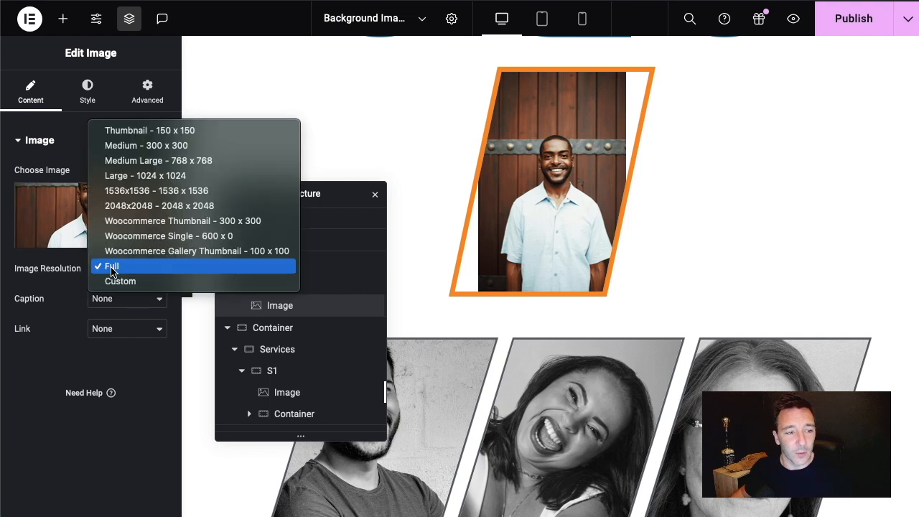
click(86, 89)
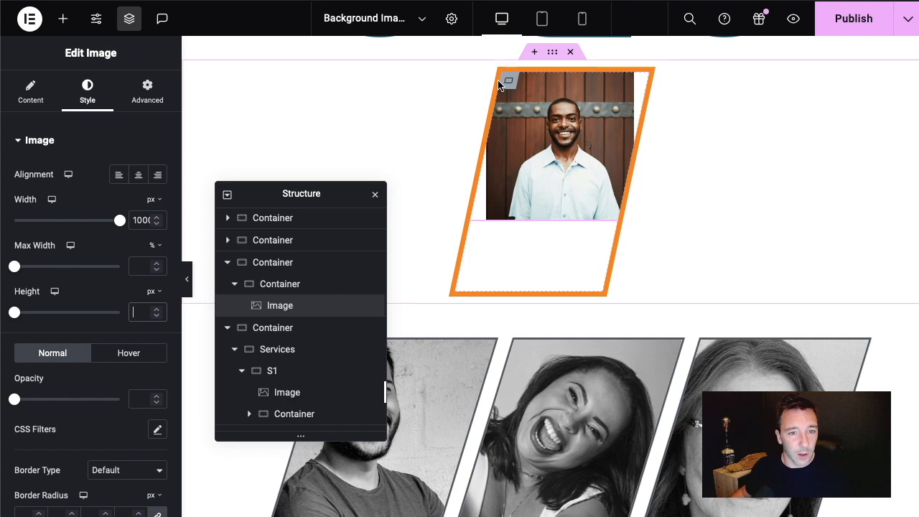
Give the portrait a 320 px height and Cover object fit so it fills the orange frame
click(280, 284)
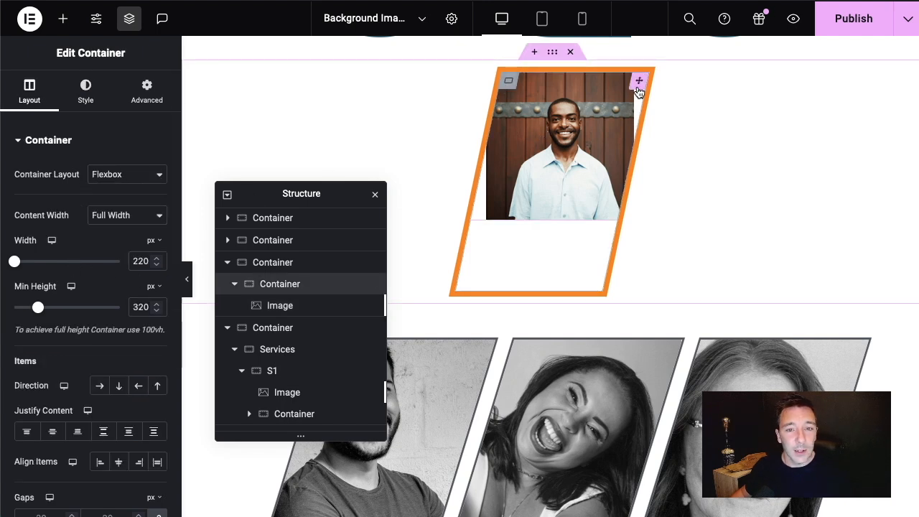
click(280, 304)
text(320)
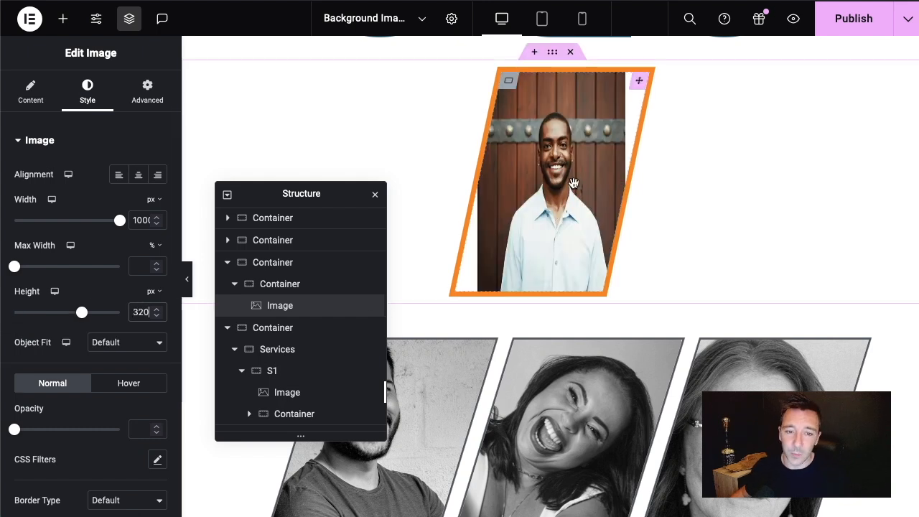
mouse_move(542, 189)
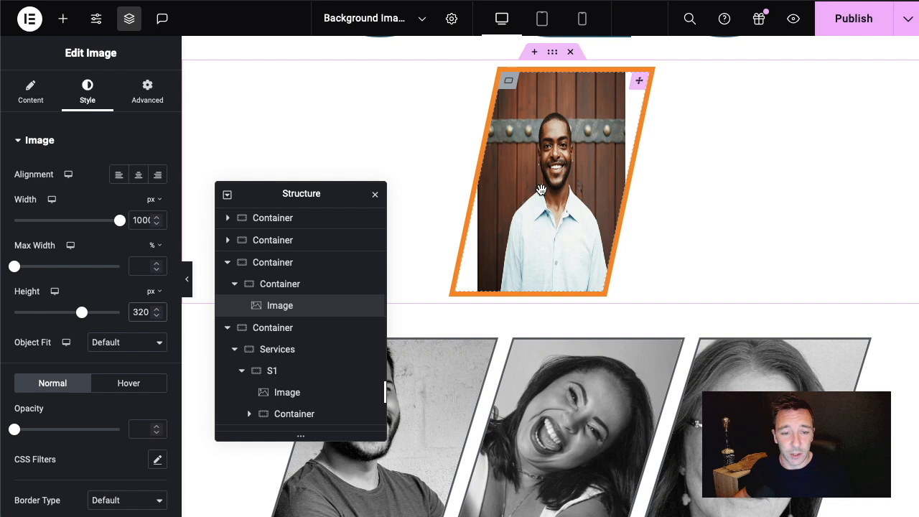
mouse_move(489, 208)
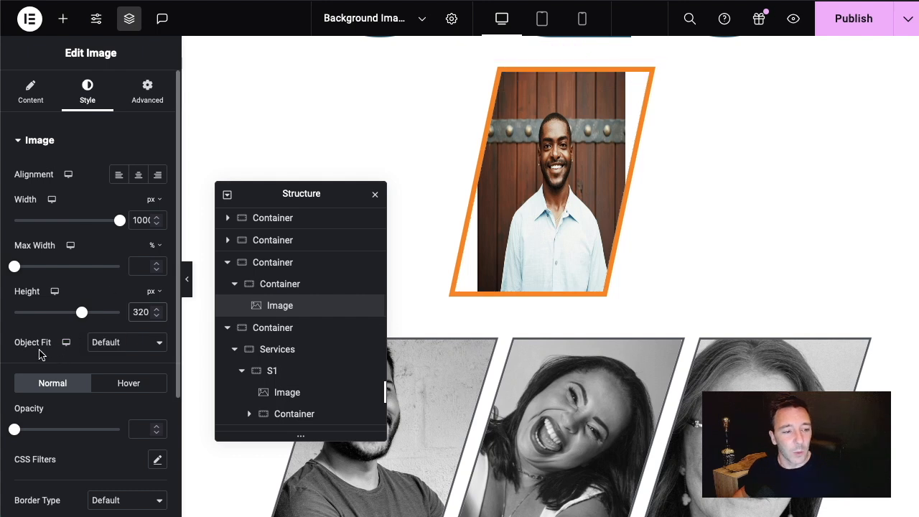
click(127, 341)
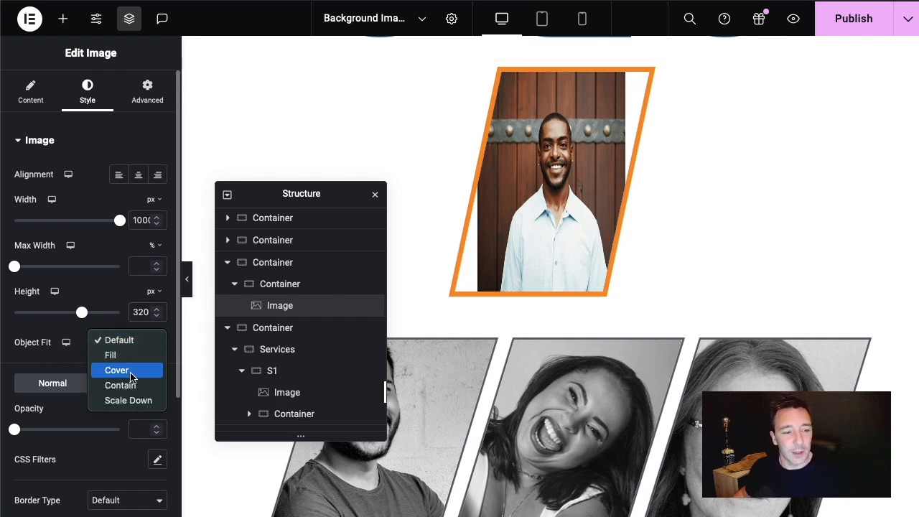
click(115, 371)
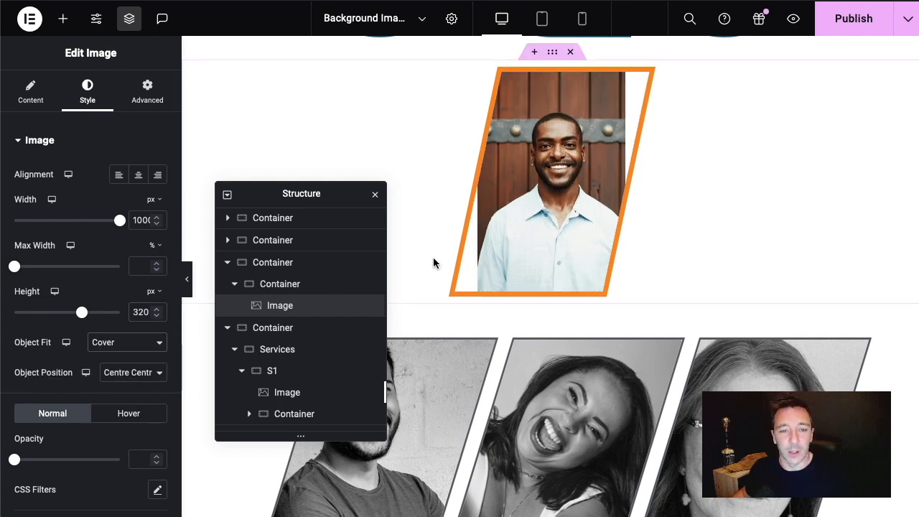
drag(302, 193, 328, 127)
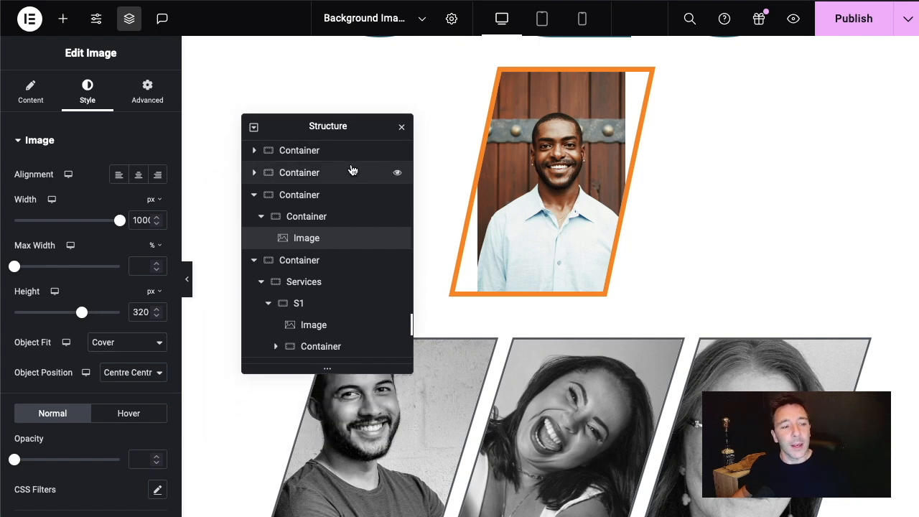
mouse_move(557, 189)
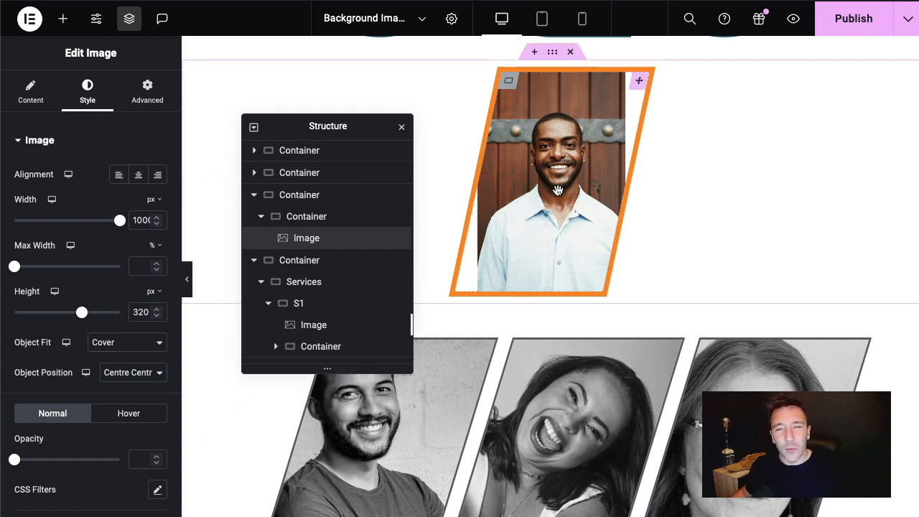
drag(327, 126, 300, 85)
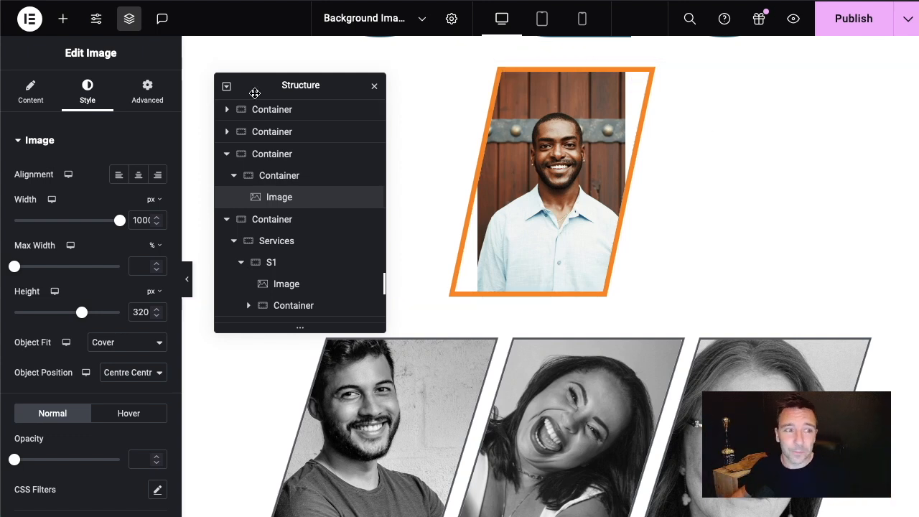
Set the portrait's margins to -40 px left and -41 px right
click(147, 92)
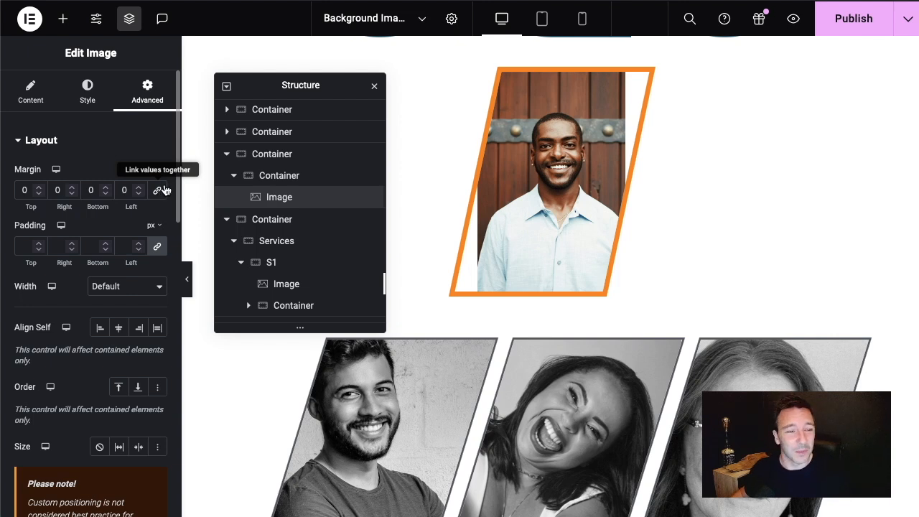
mouse_move(150, 207)
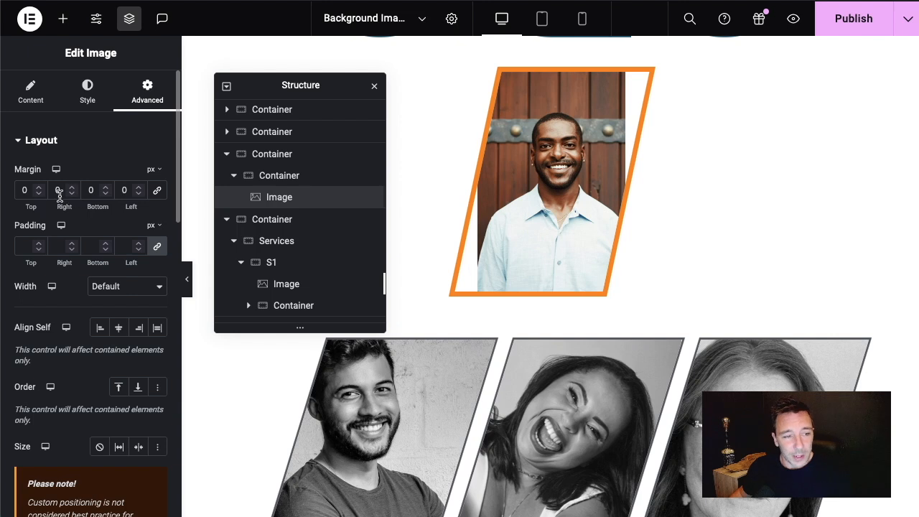
mouse_move(158, 193)
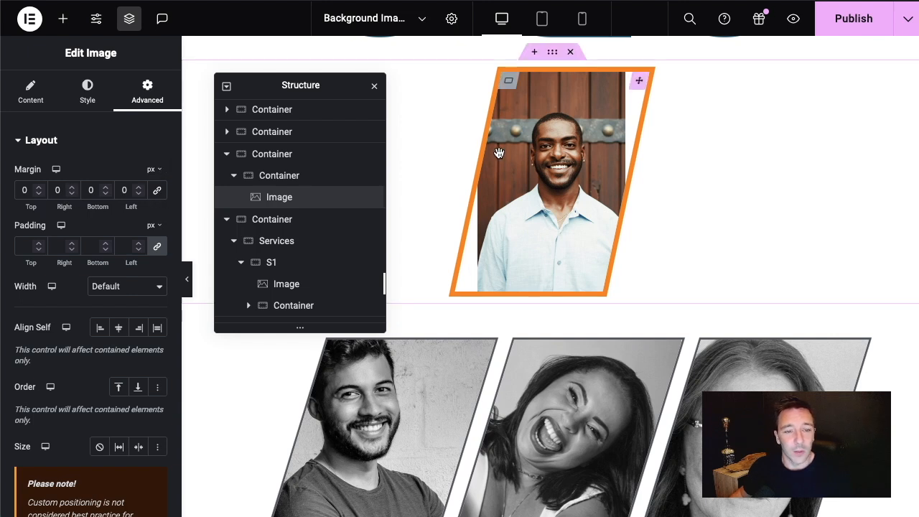
mouse_move(386, 221)
text(-17)
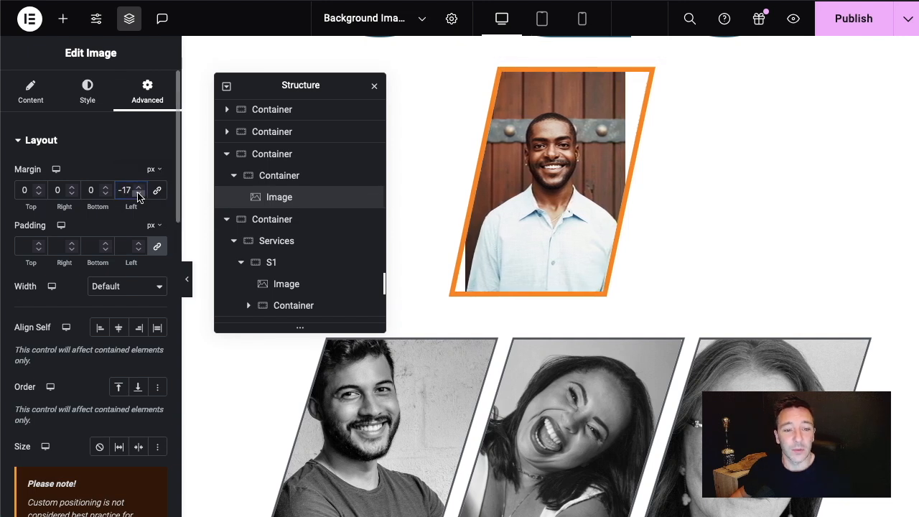
click(138, 194)
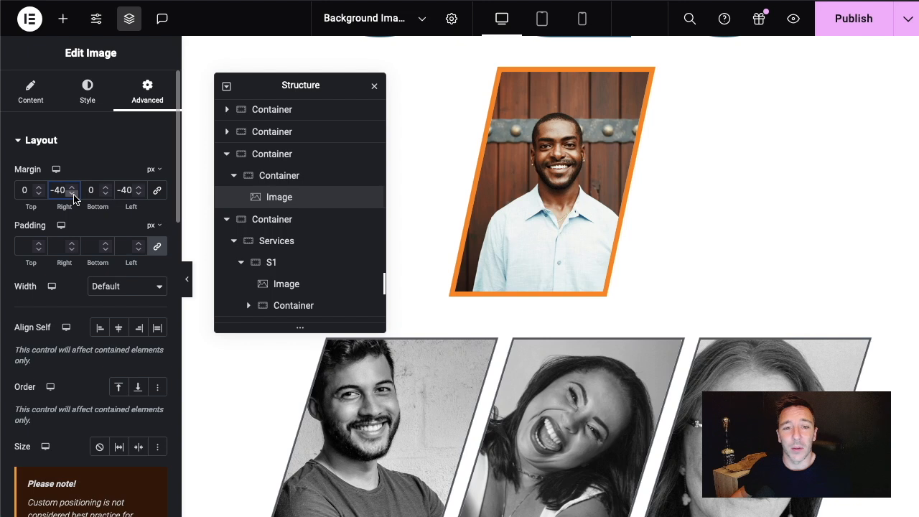
click(72, 194)
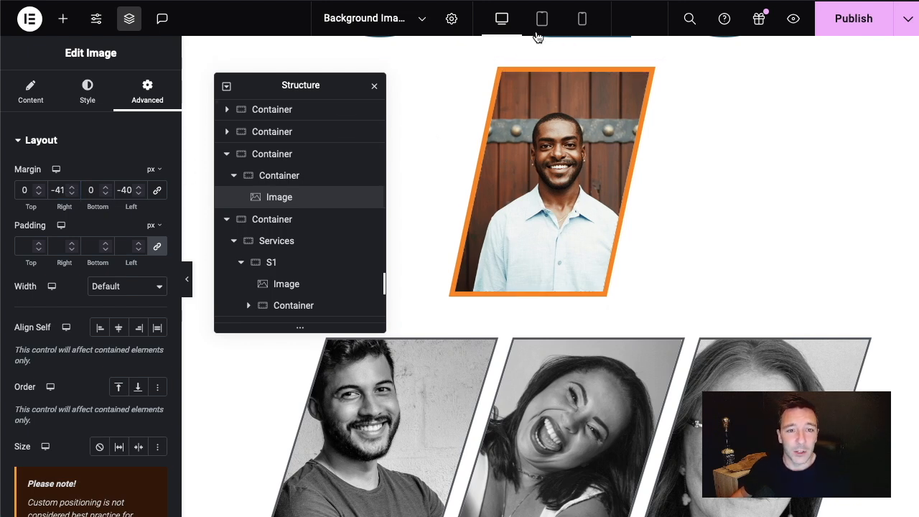
click(541, 18)
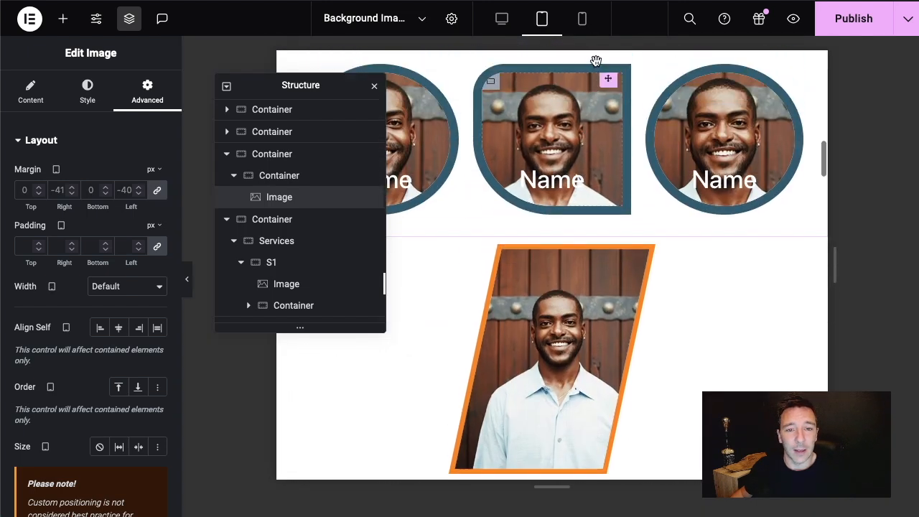
click(581, 19)
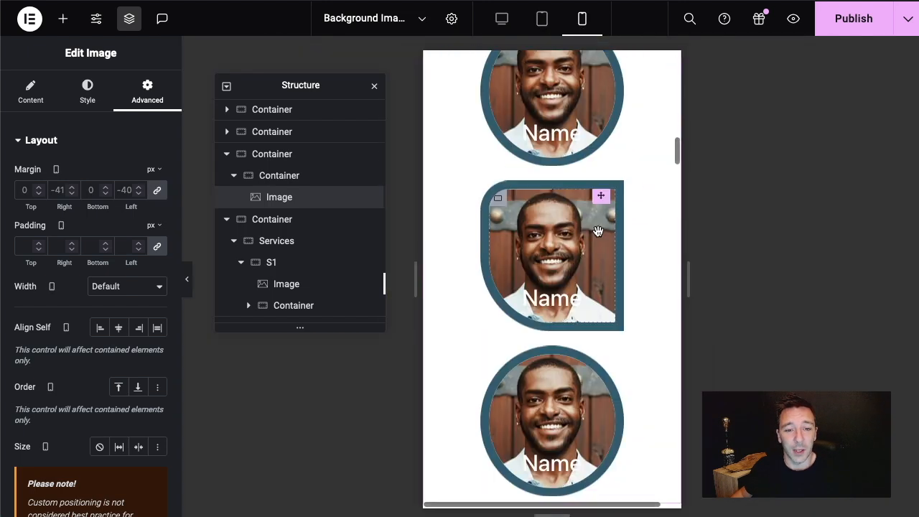
click(501, 19)
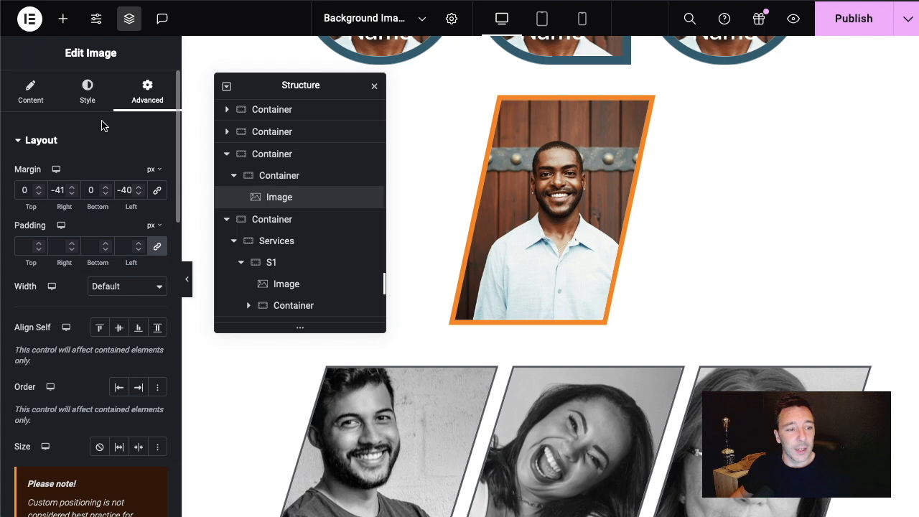
mouse_move(72, 198)
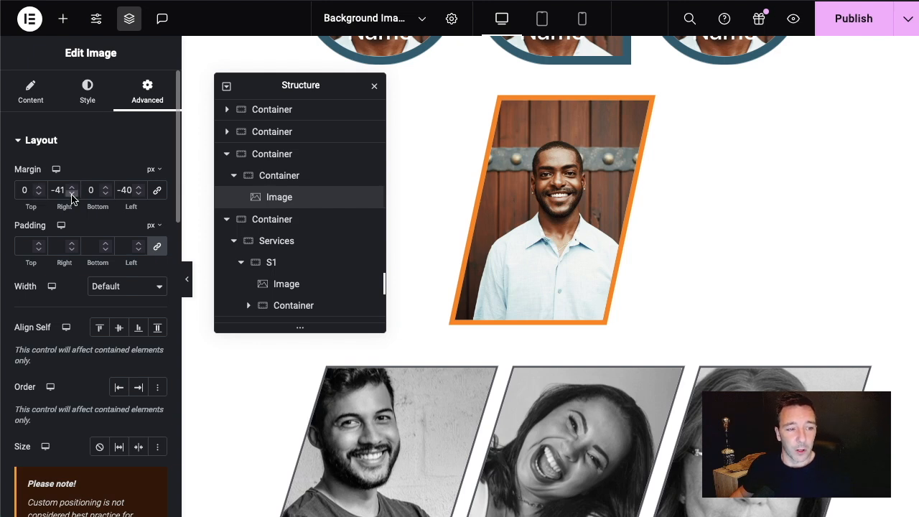
mouse_move(549, 188)
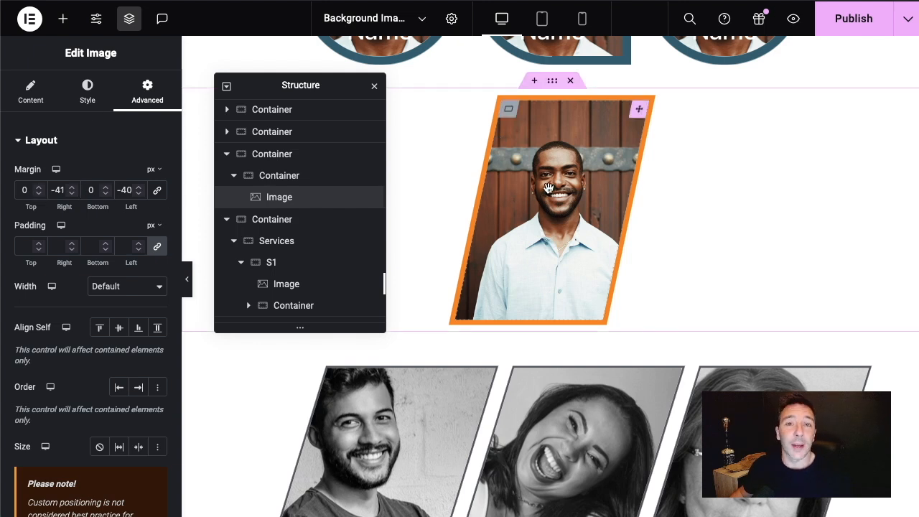
click(105, 189)
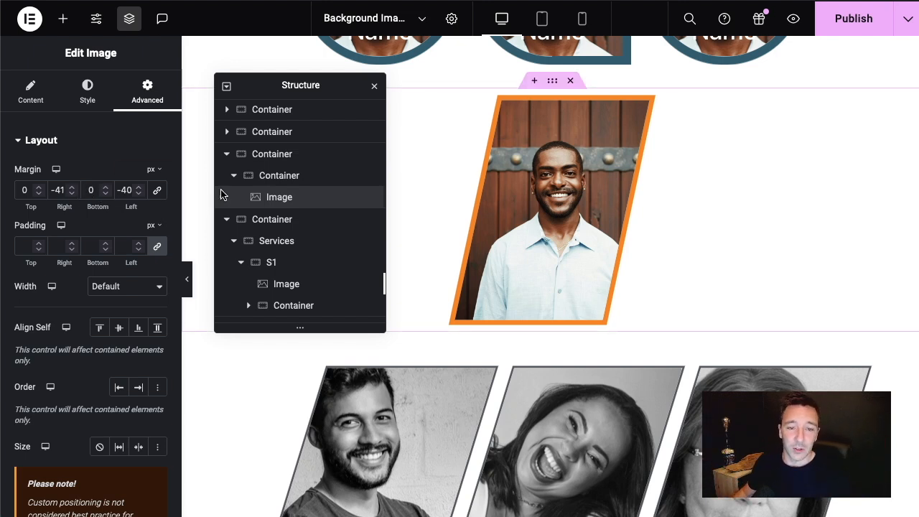
mouse_move(594, 175)
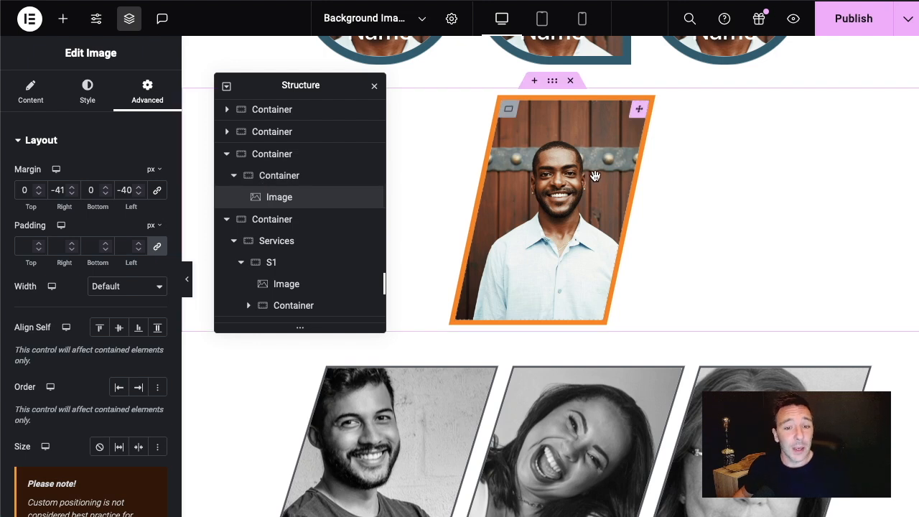
mouse_move(63, 17)
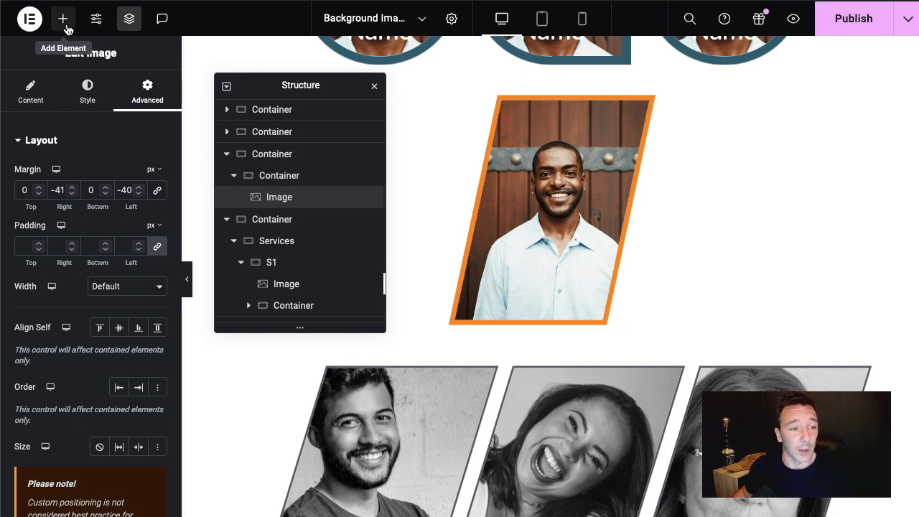
Add a Heading widget with Z-Index 3 and Global White text colour over the portrait
click(63, 17)
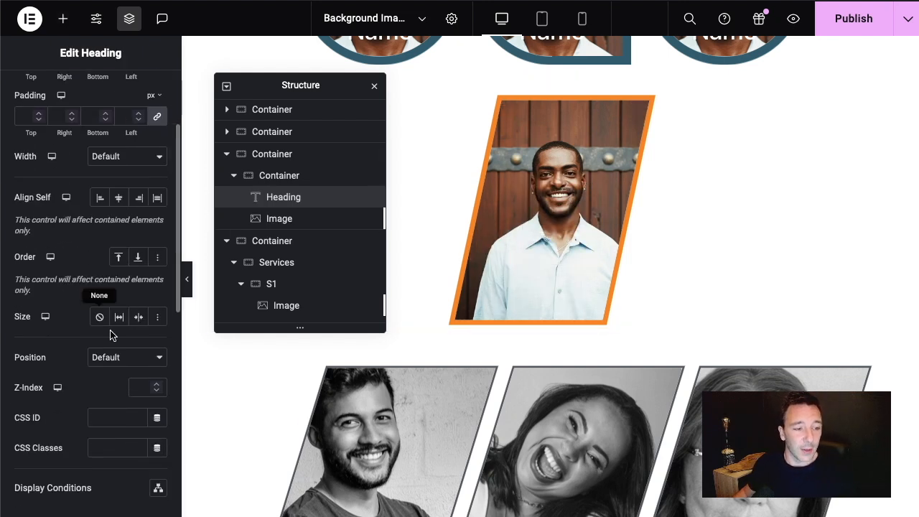
click(156, 338)
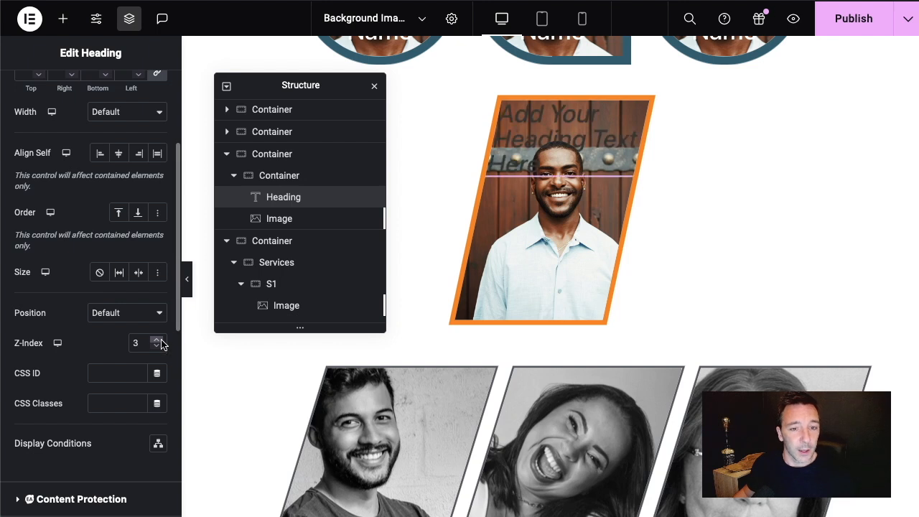
mouse_move(86, 144)
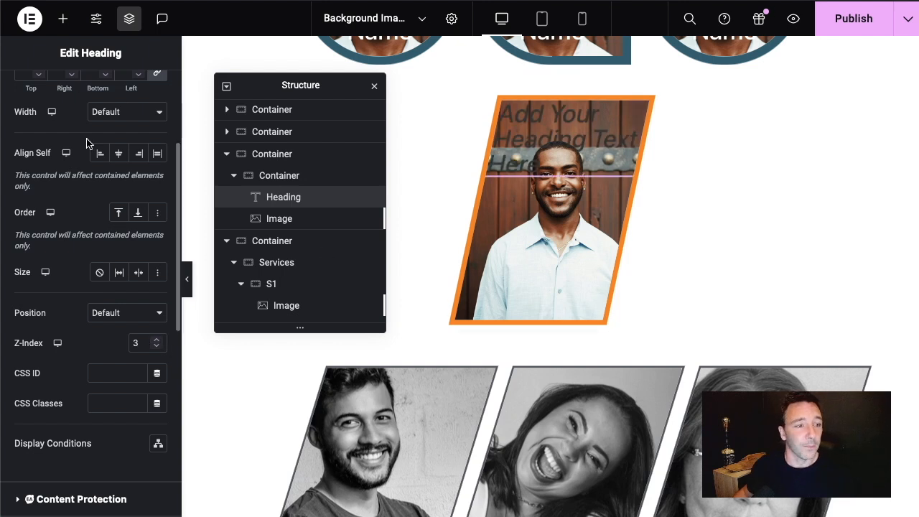
click(86, 89)
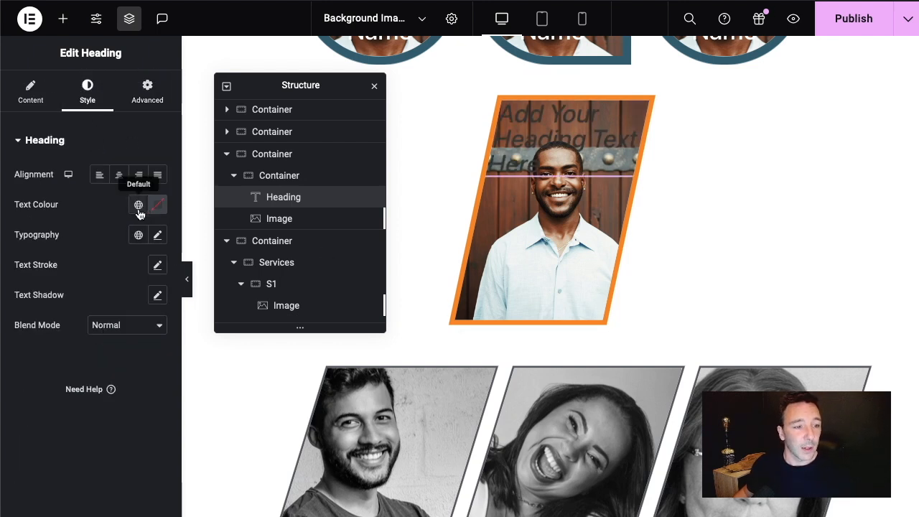
click(138, 204)
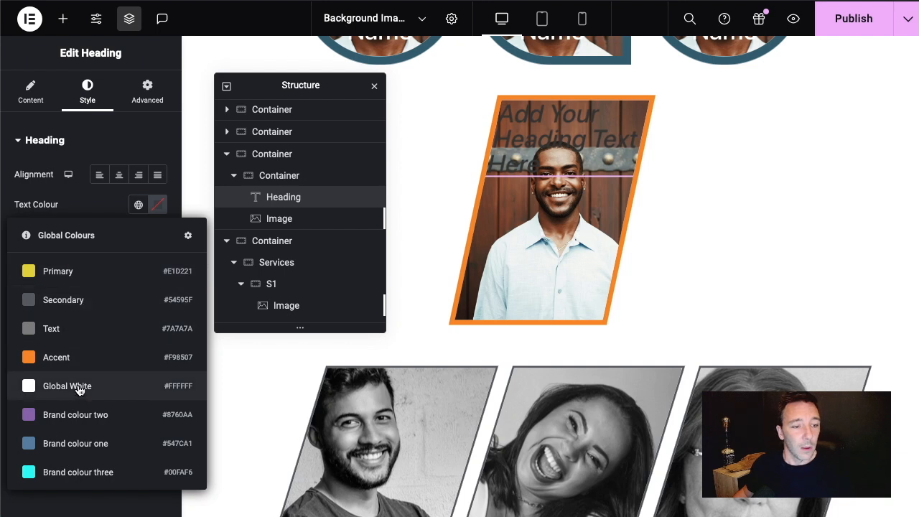
click(29, 385)
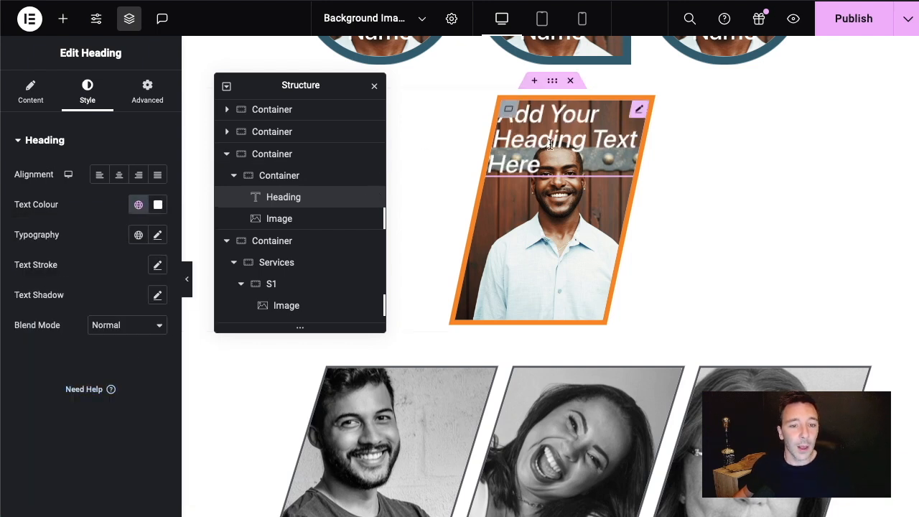
mouse_move(548, 144)
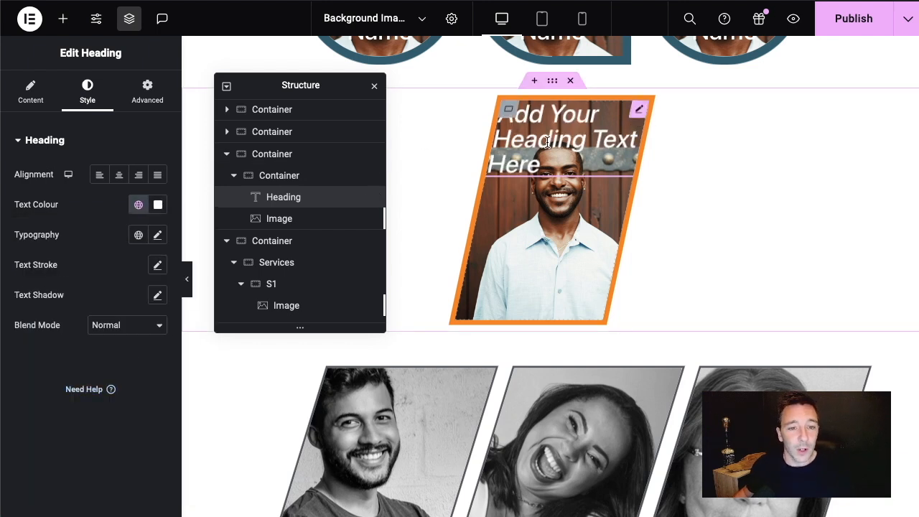
Counter-skew the heading with Skew X 11 so its text reads upright
click(146, 92)
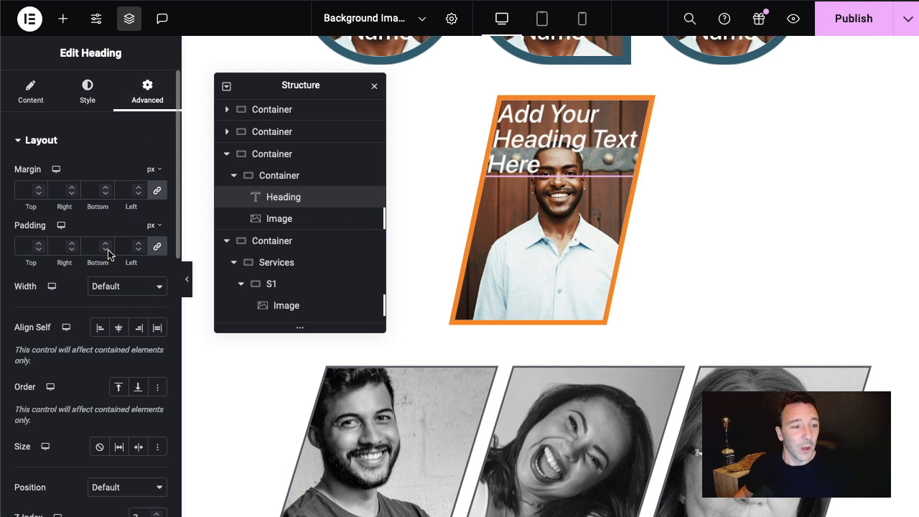
click(40, 141)
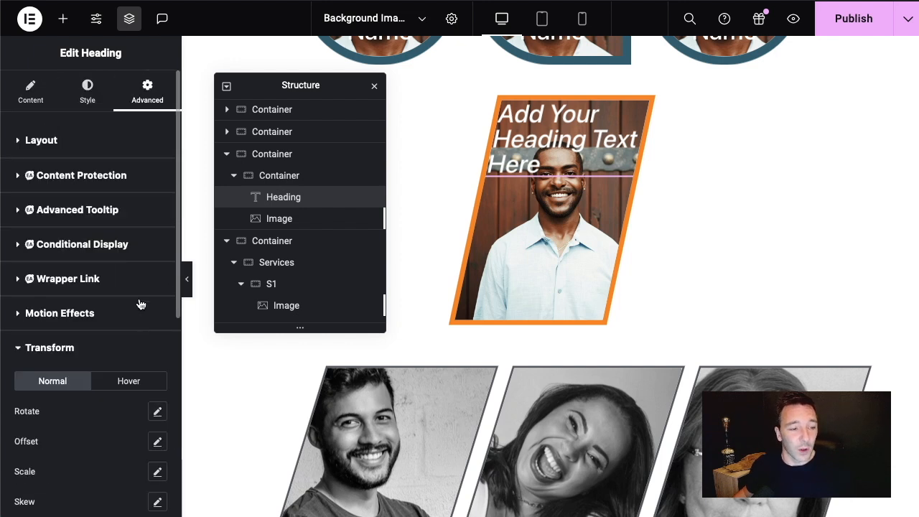
click(157, 396)
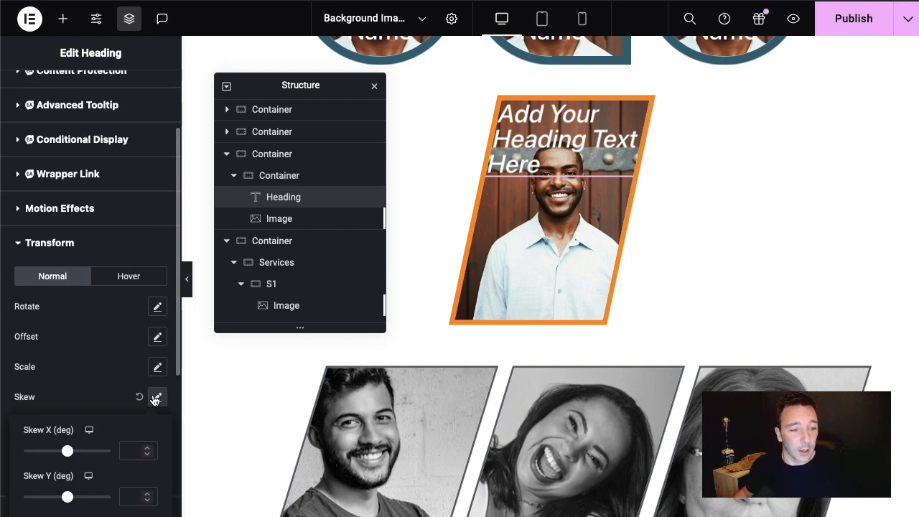
click(149, 447)
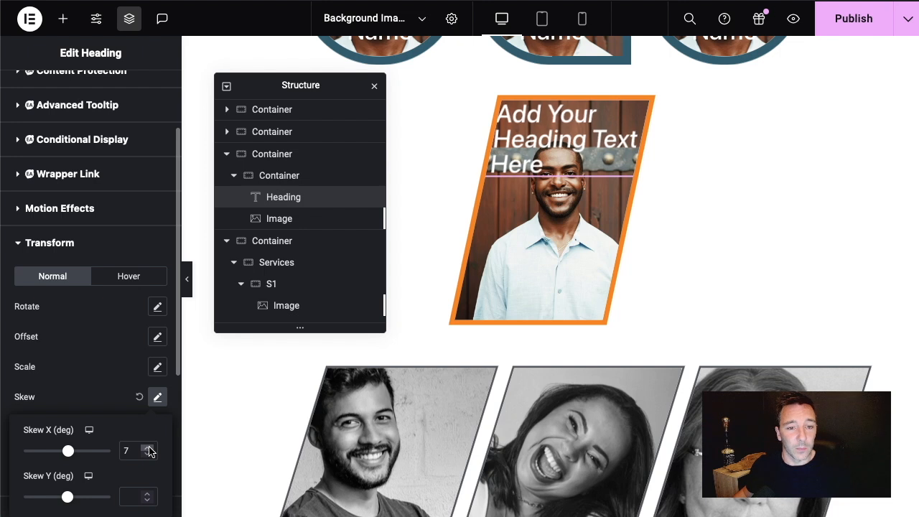
click(149, 445)
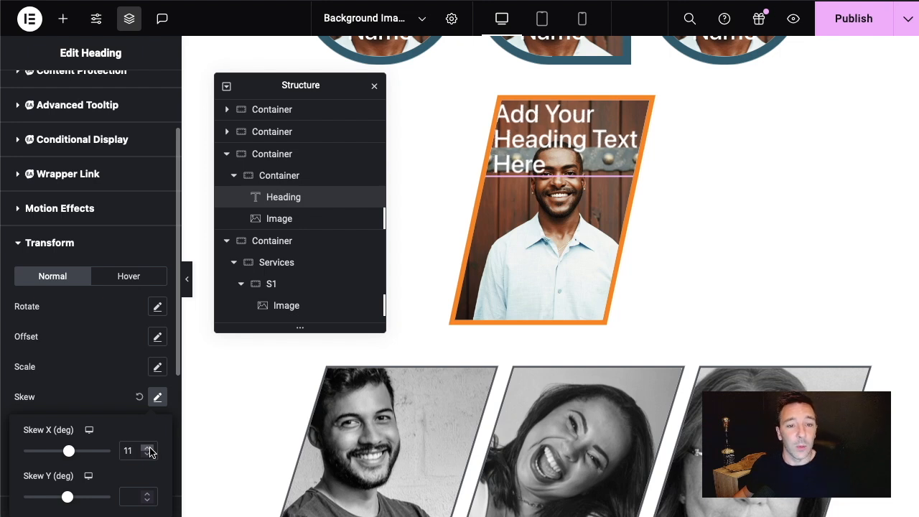
click(147, 447)
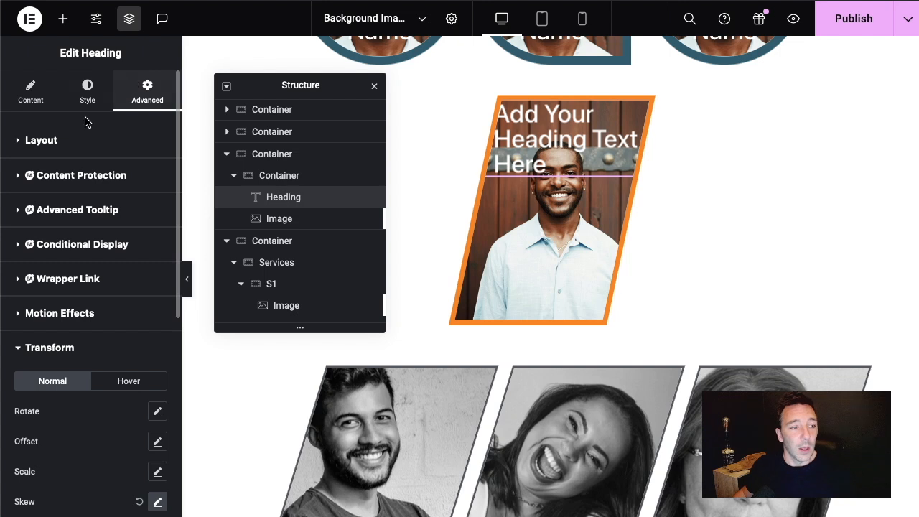
Inset the heading with 14 px margins on all sides
click(40, 141)
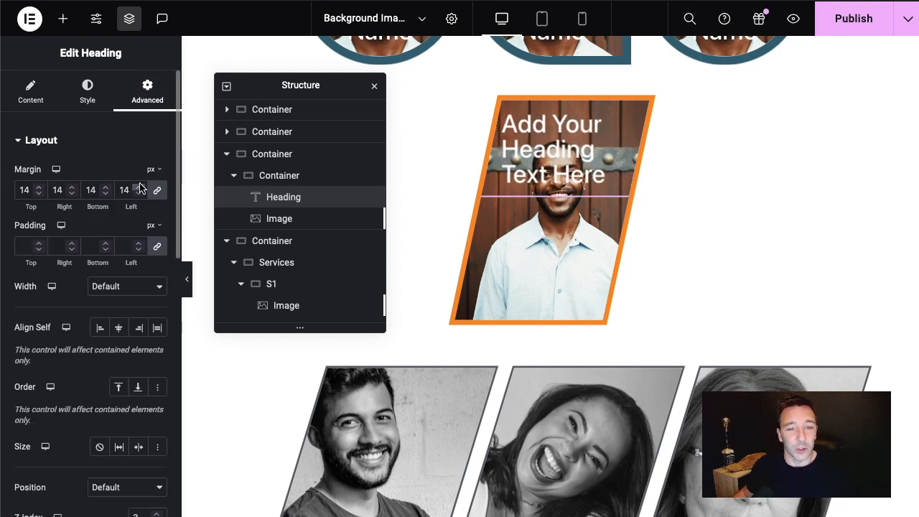
click(86, 92)
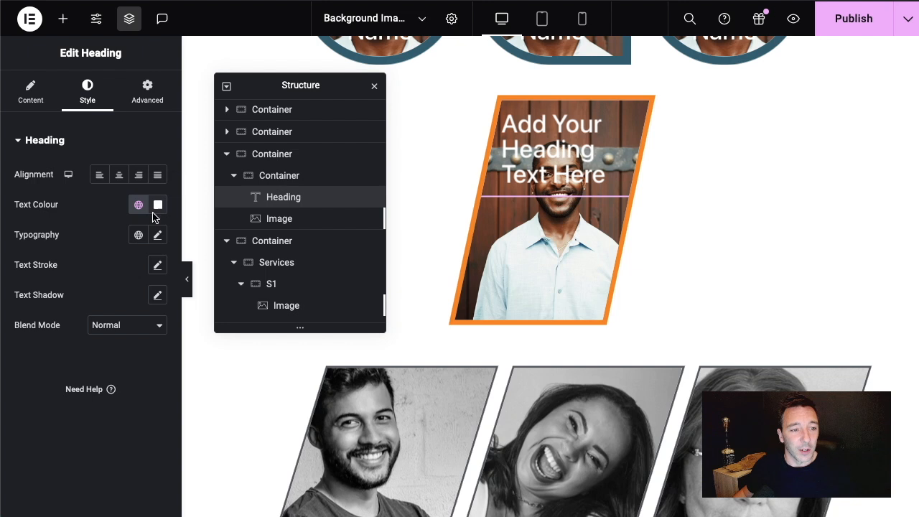
click(156, 235)
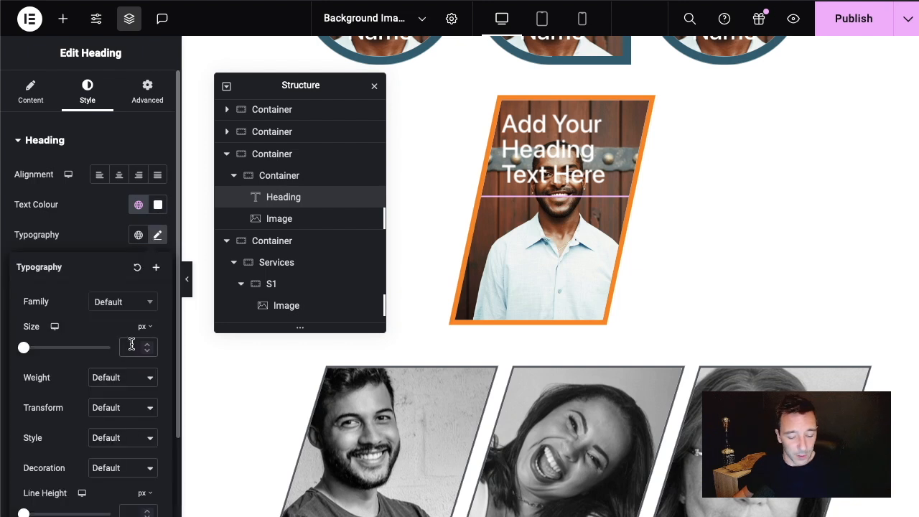